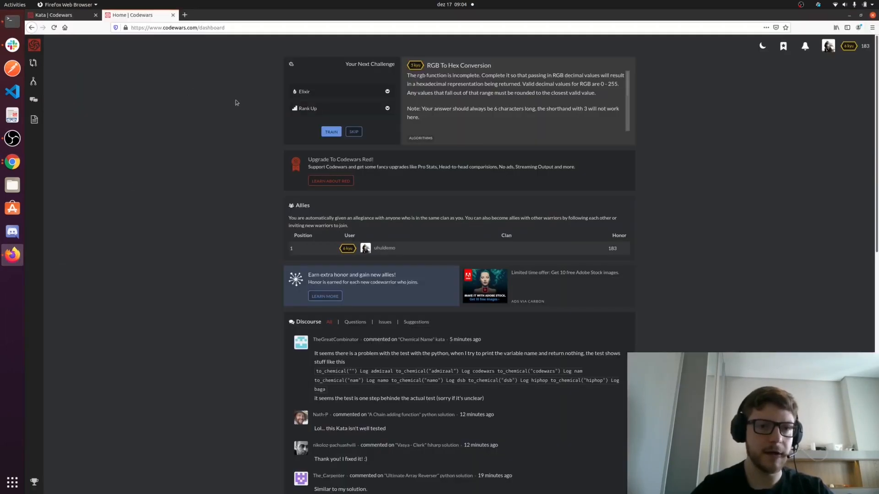
Filter the kata library to 8 kyu and open the Sum Arrays kata.
click(48, 64)
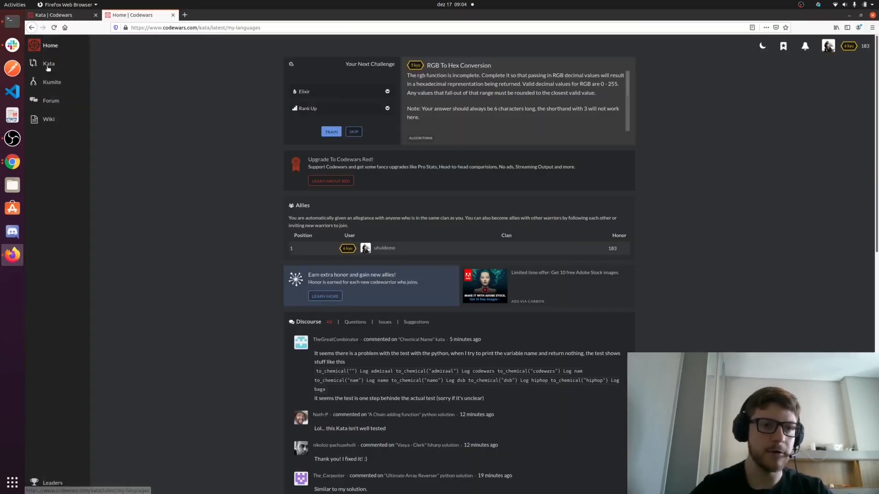
click(48, 63)
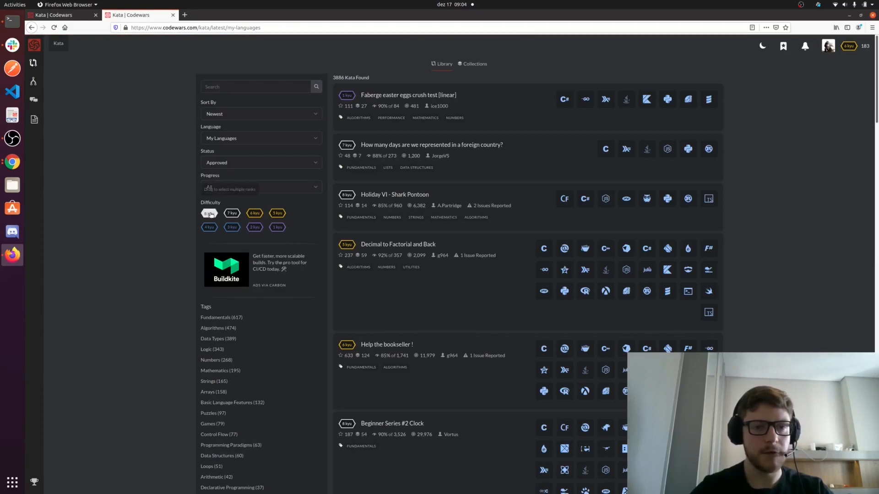
click(209, 214)
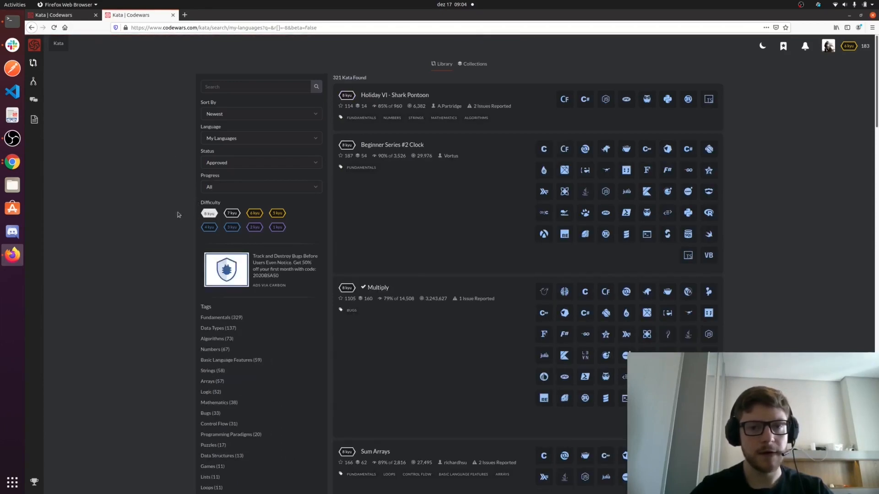
scroll(down, 3)
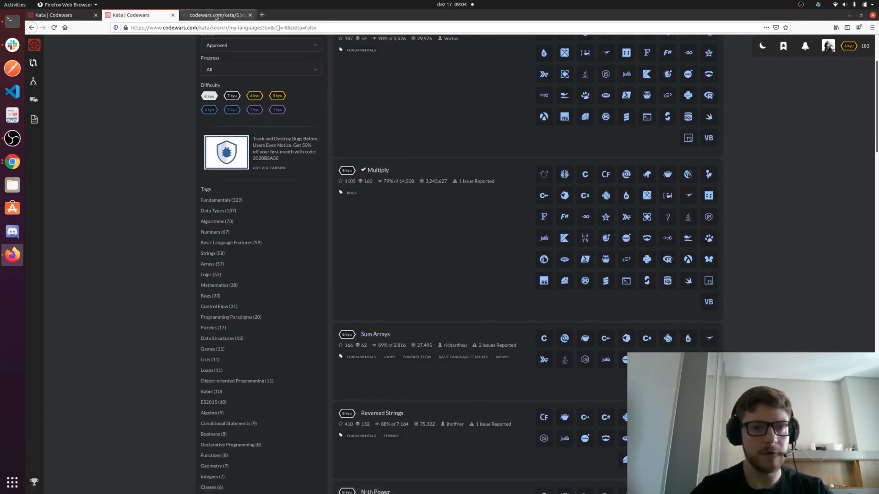
click(375, 334)
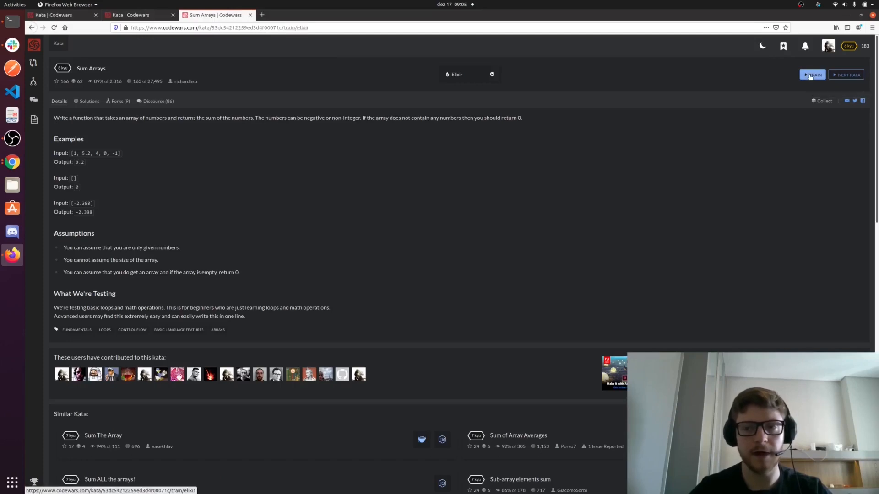
click(812, 75)
text(sum)
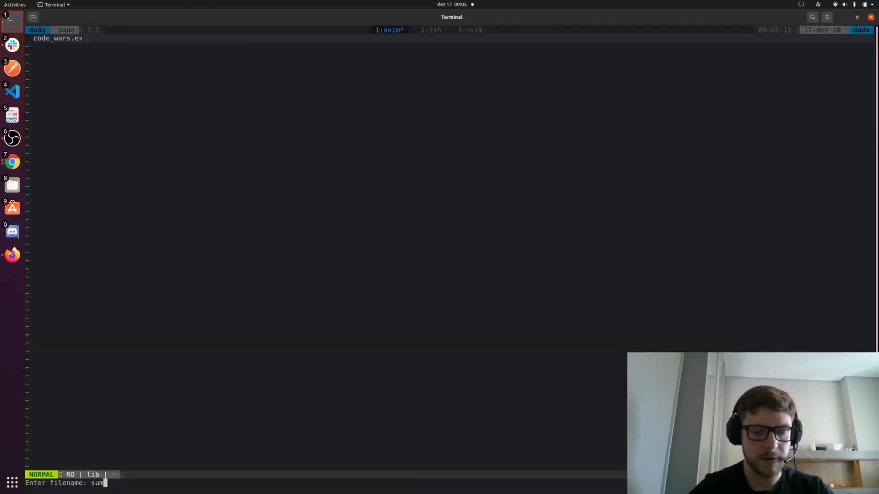
Write sum_arrays.ex with a SumArrays module whose sum(array) uses Enum.sum.
text(_arrays.)
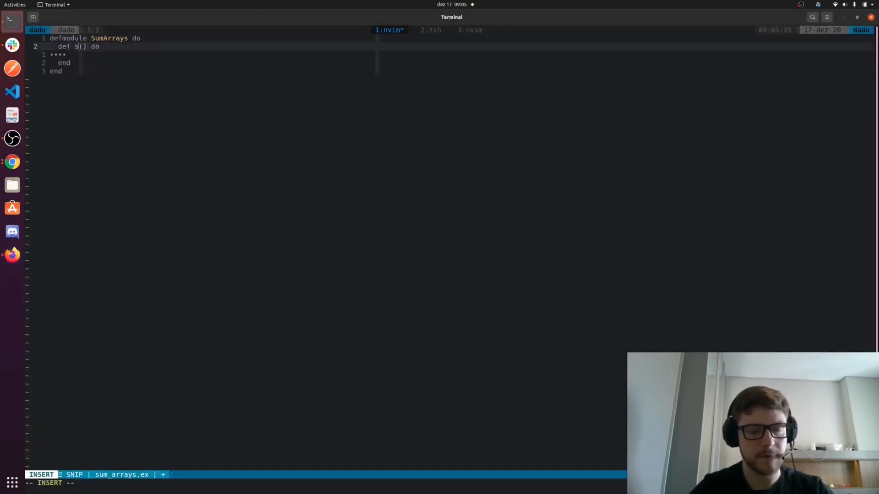
text(um(array))
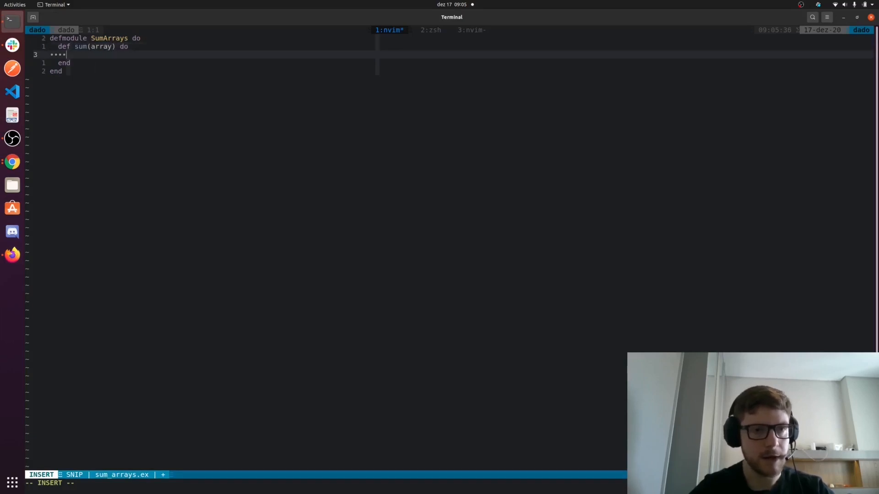
text(Enum.)
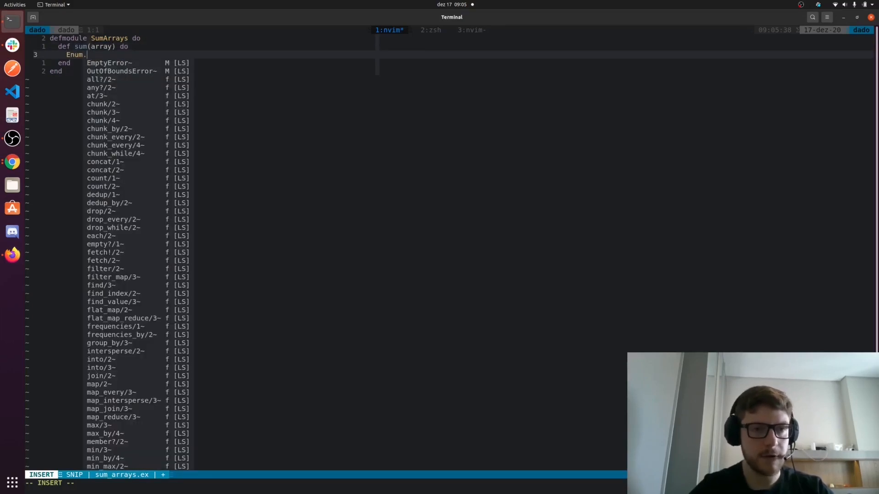
text(sum(at))
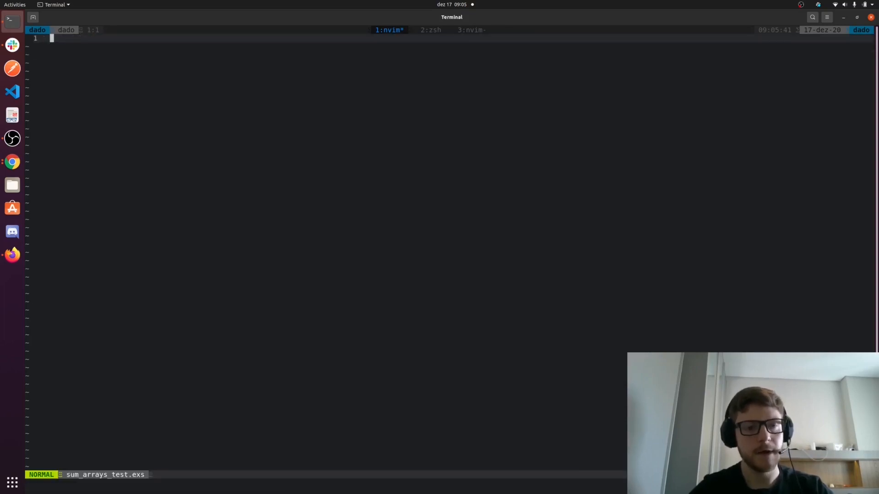
Insert the SumArraysTest module and rename its test to 'sum array'.
text(defmodule SumArraysTest do)
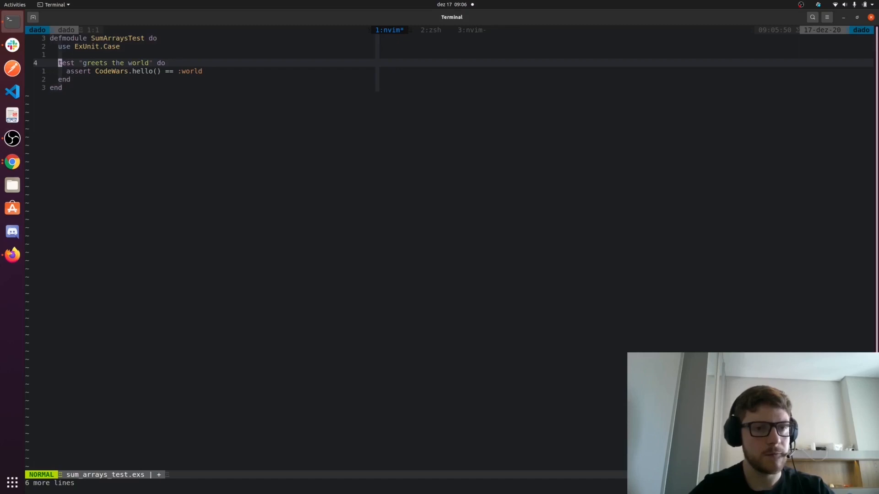
key(v)
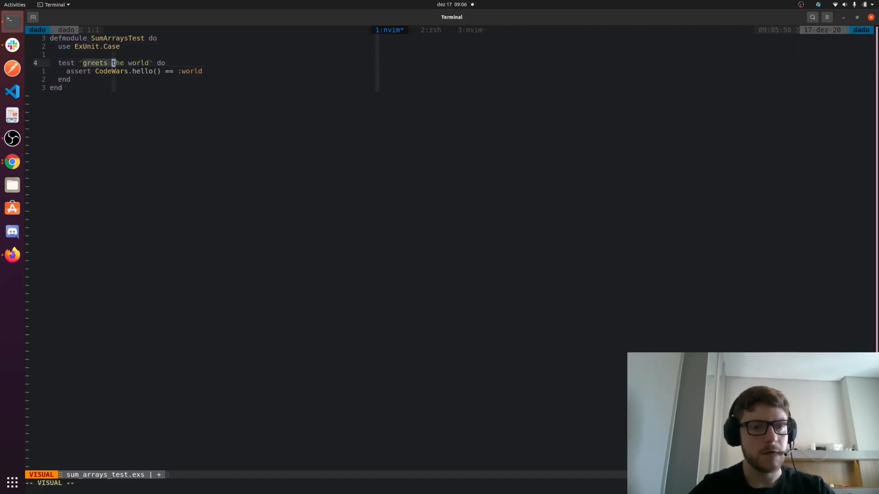
text(sum array" do)
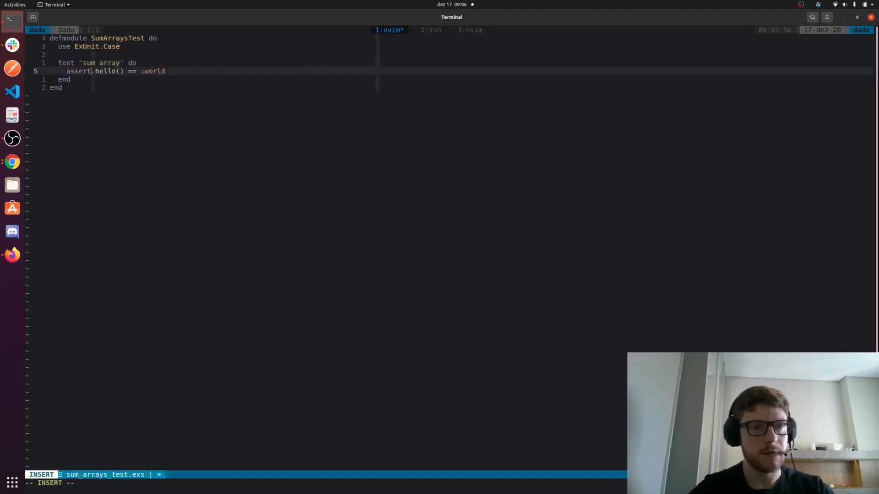
key(Escape)
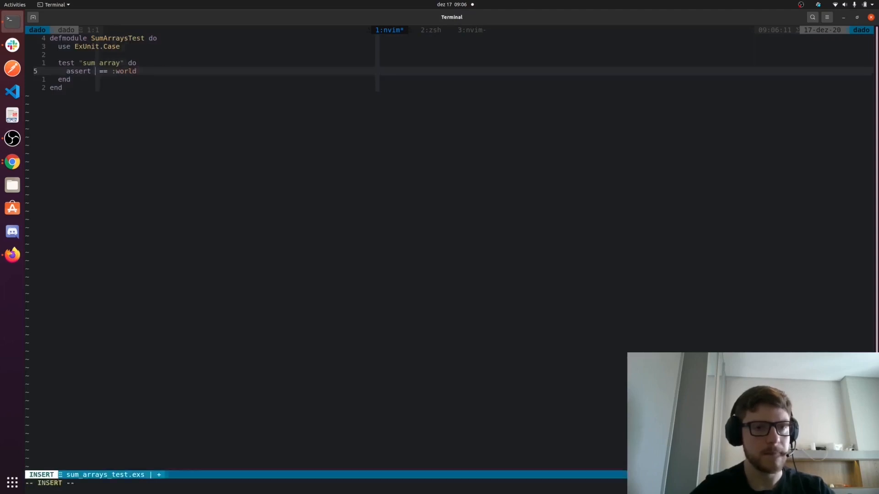
Replace the placeholder assertion with SumArrays.sum assertions for an empty list and a number list.
text(SumArrays.sum([)
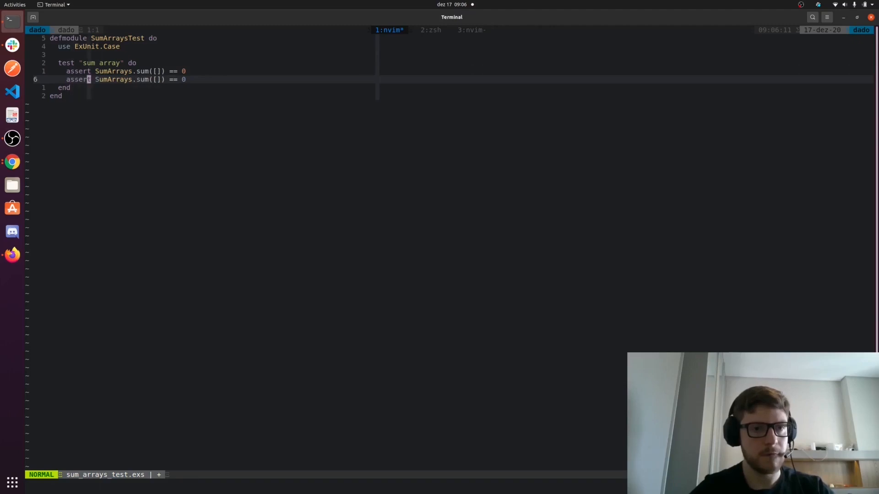
text(1)
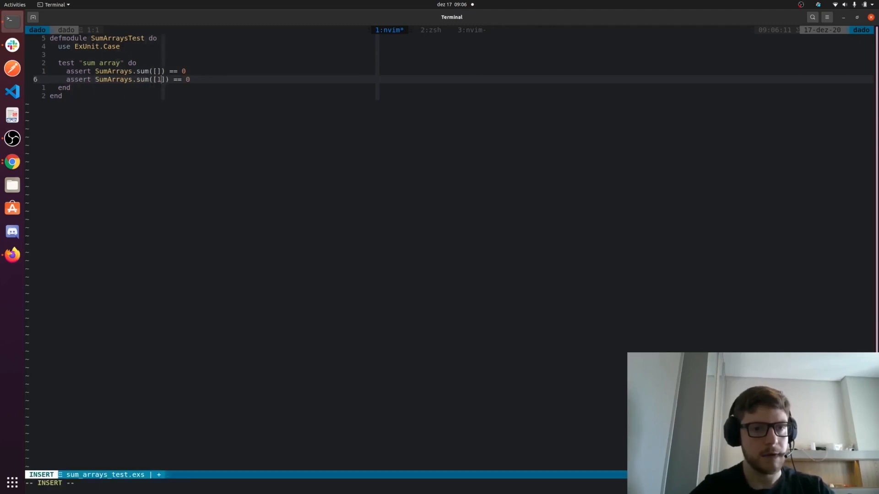
text(,2.3,)
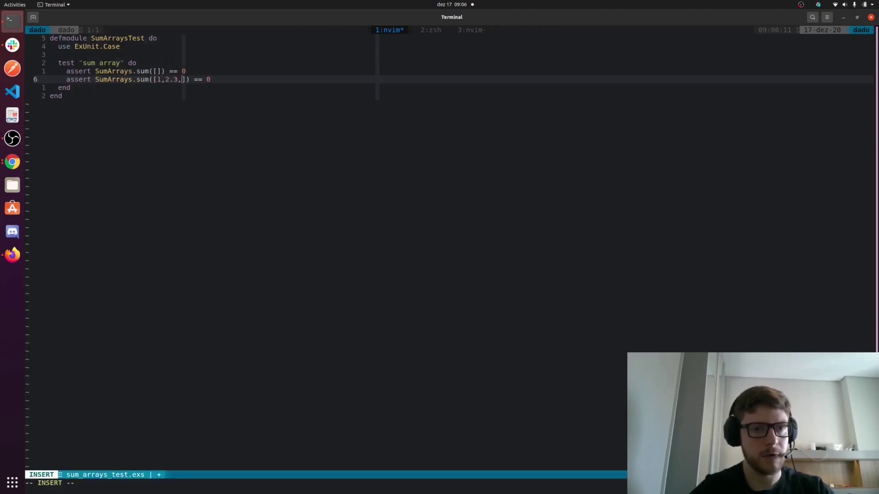
key(Escape)
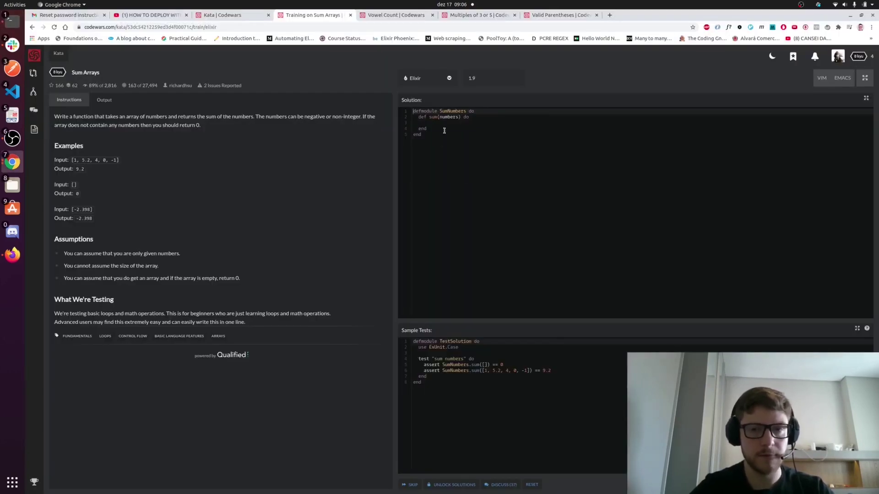
Fill the Codewars sum function body with Enum.sum(numbers).
text(Enum)
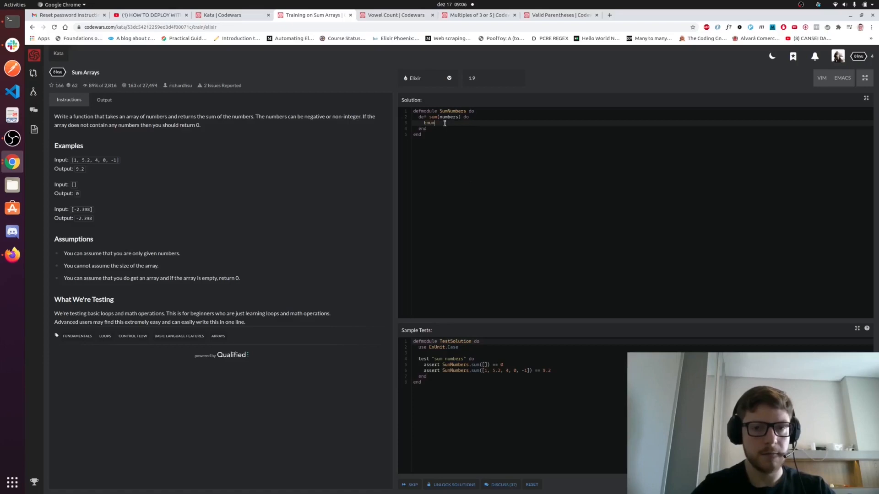
text(.sum())
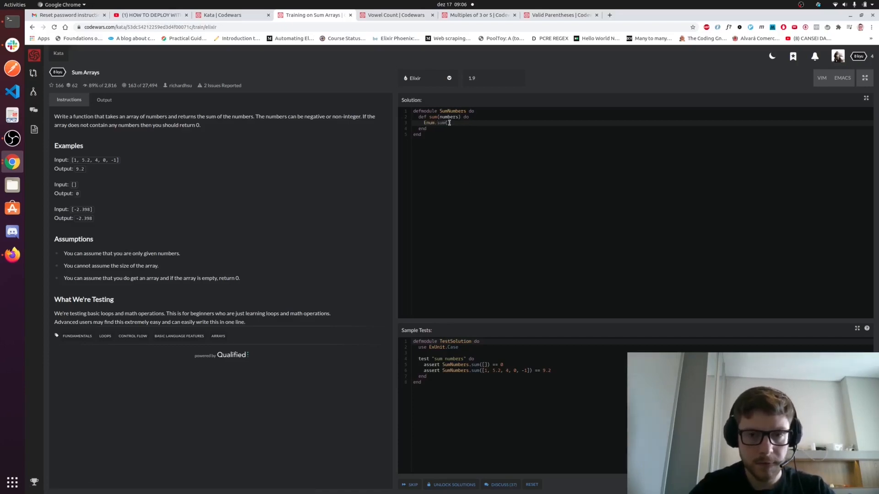
text(num)
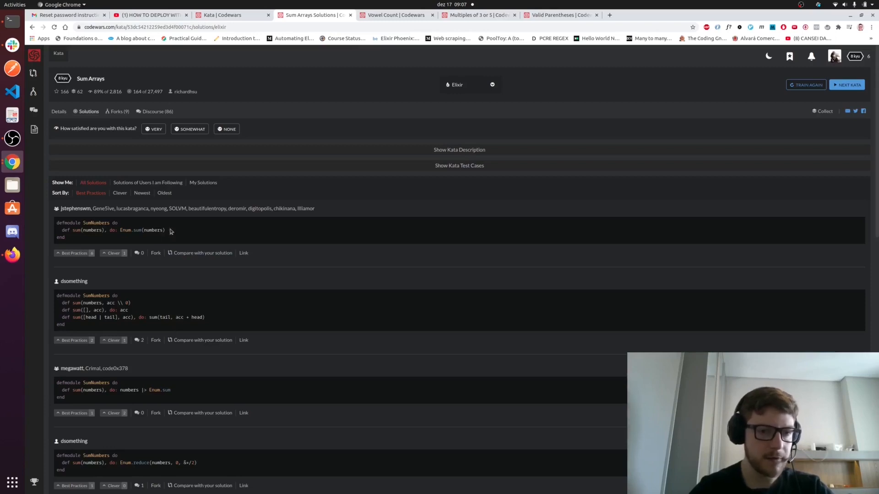
Scroll through other users' Elixir solutions to Sum Arrays.
scroll(down, 3)
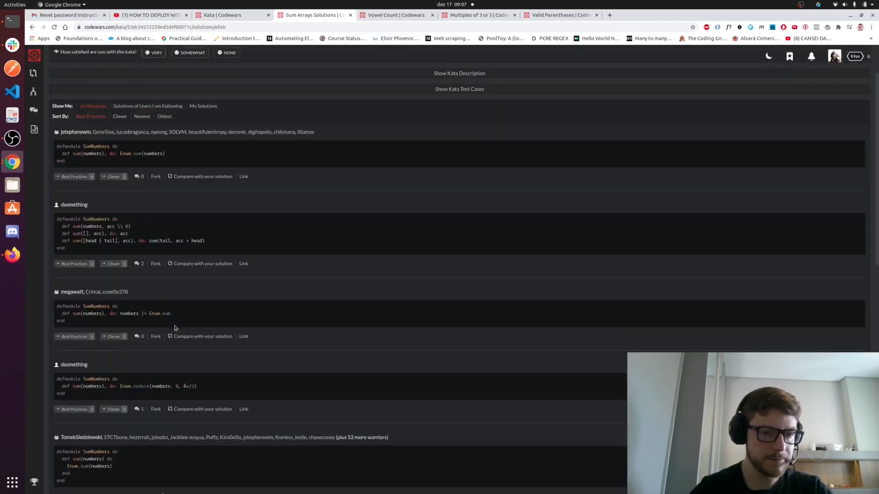
scroll(down, 3)
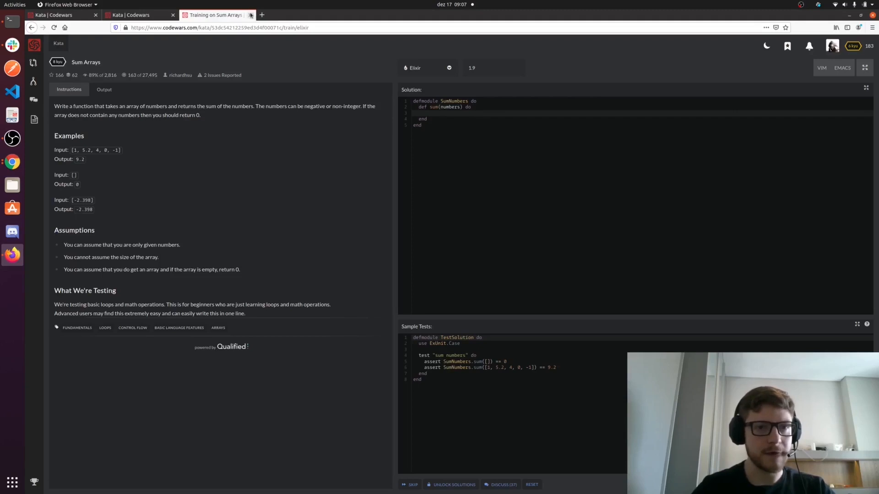
Close the Sum Arrays tab and open the most popular 7 kyu kata, Vowel Count.
click(251, 16)
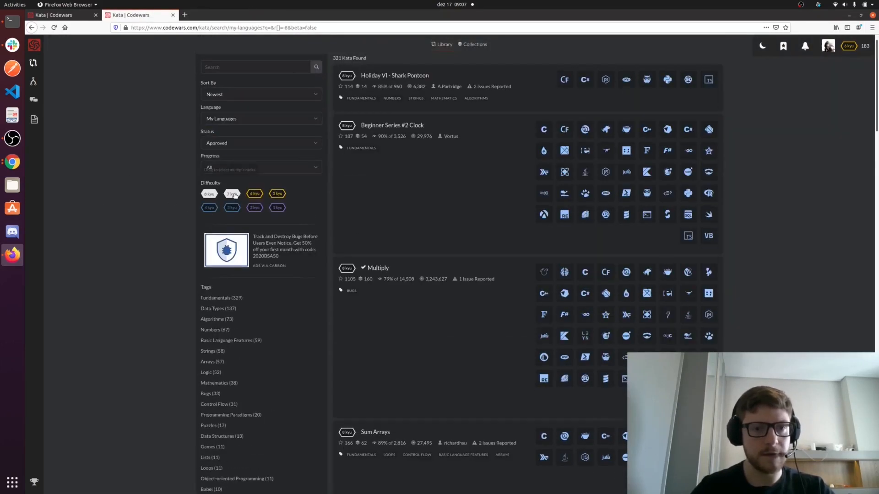
click(232, 194)
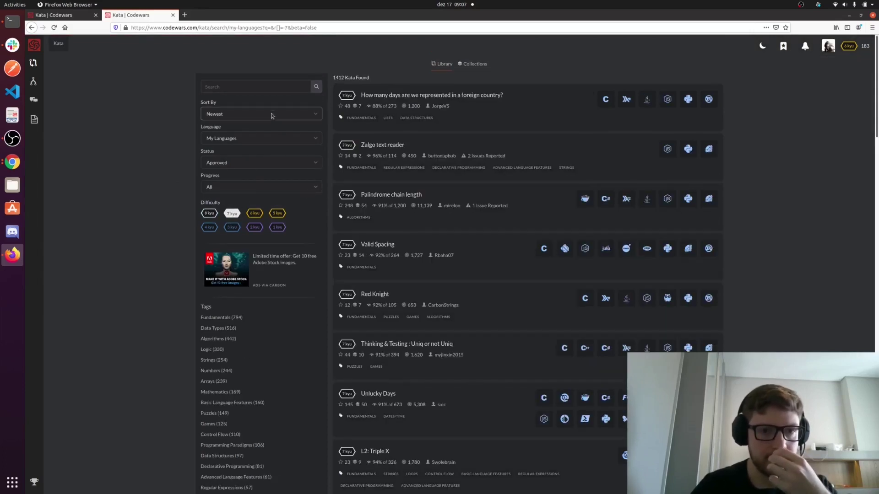
click(261, 113)
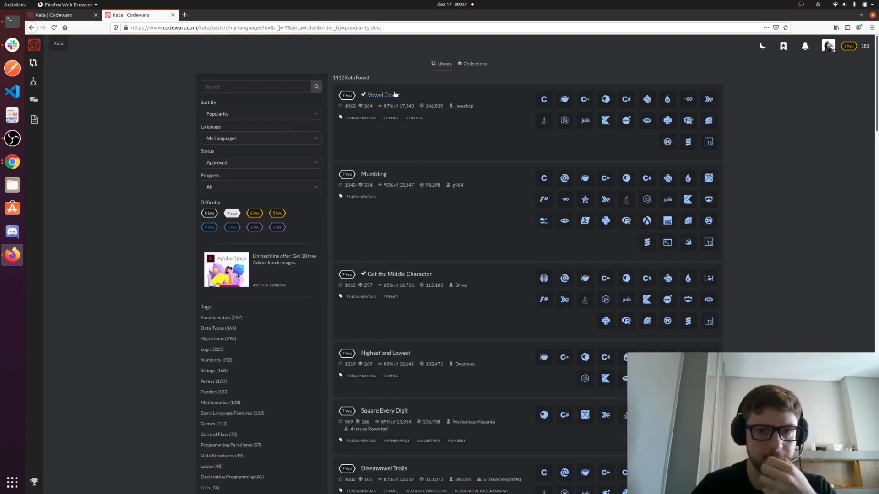
click(382, 95)
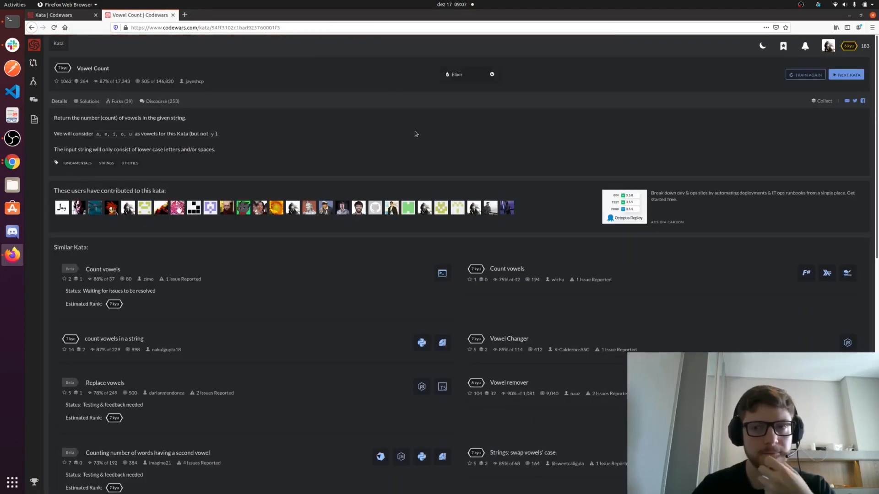
click(805, 75)
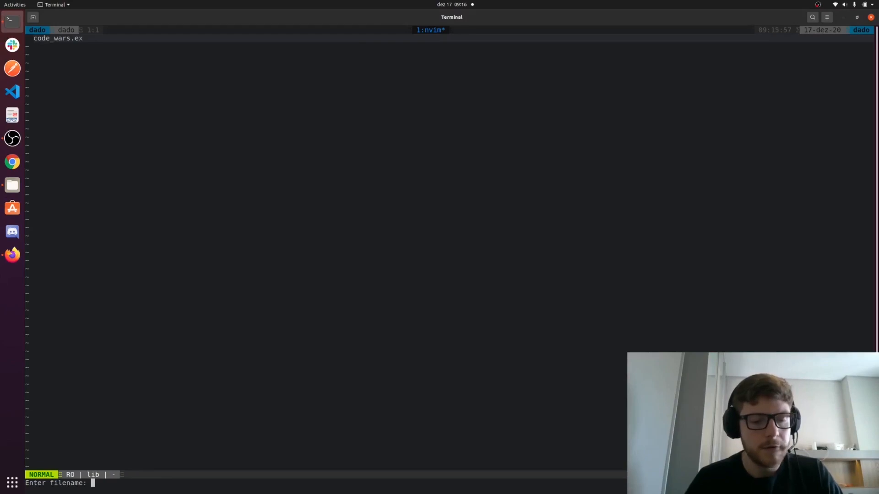
Create the new file vowel_count.ex in Neovim.
text(vowel_co)
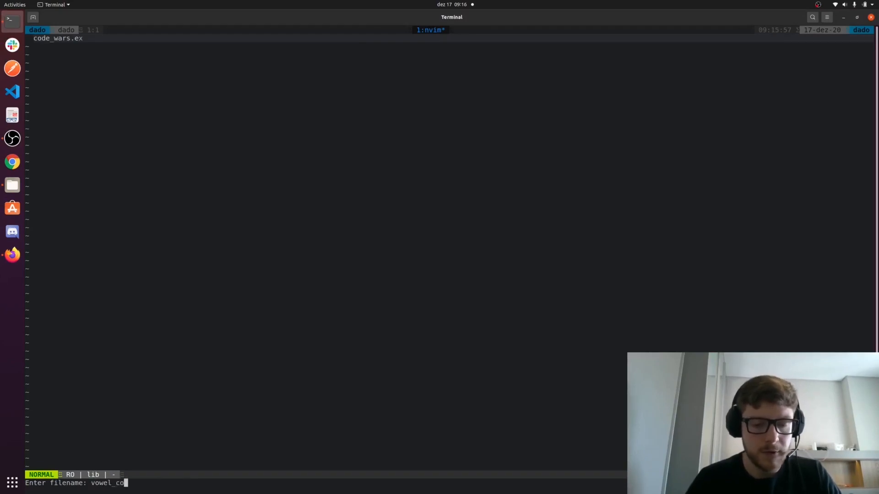
text(unt.e)
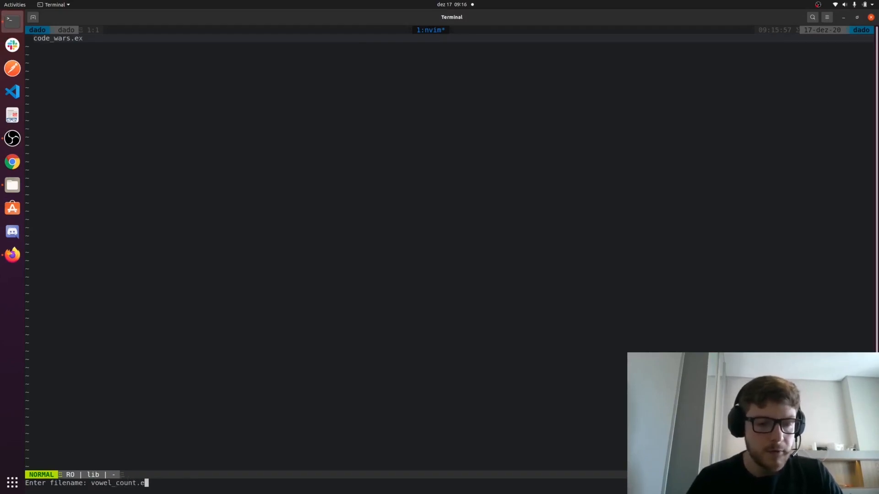
key(Return)
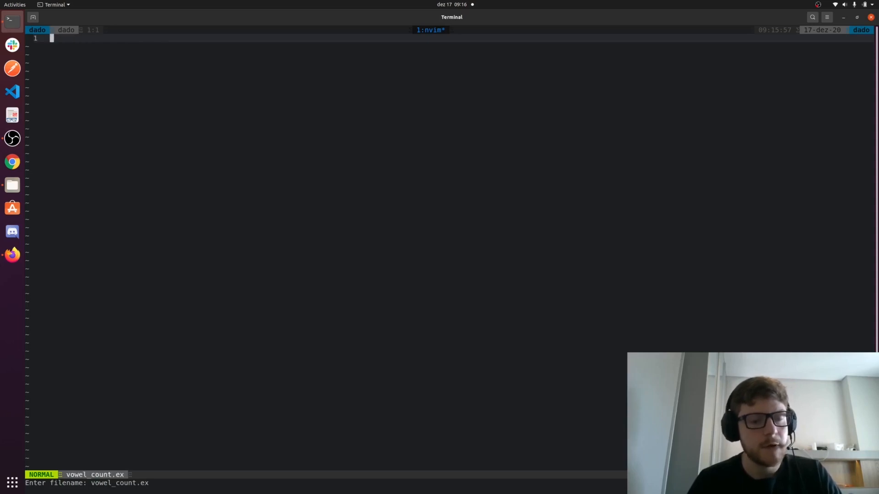
text(mod)
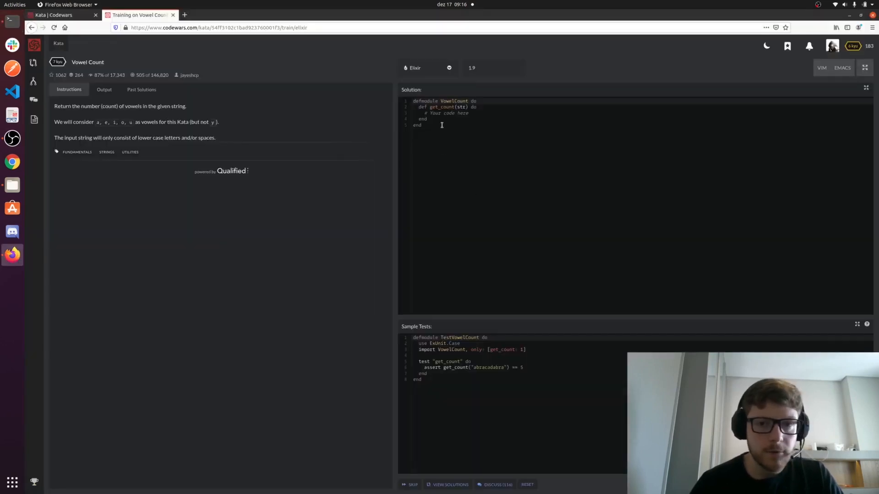
Paste the kata's get_count(str) starter code into a VowelCount module.
drag(417, 107, 427, 119)
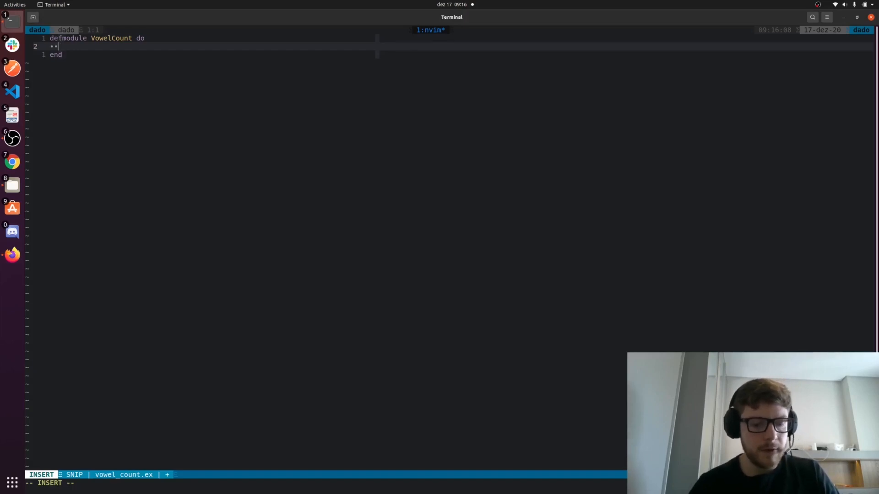
key(Enter)
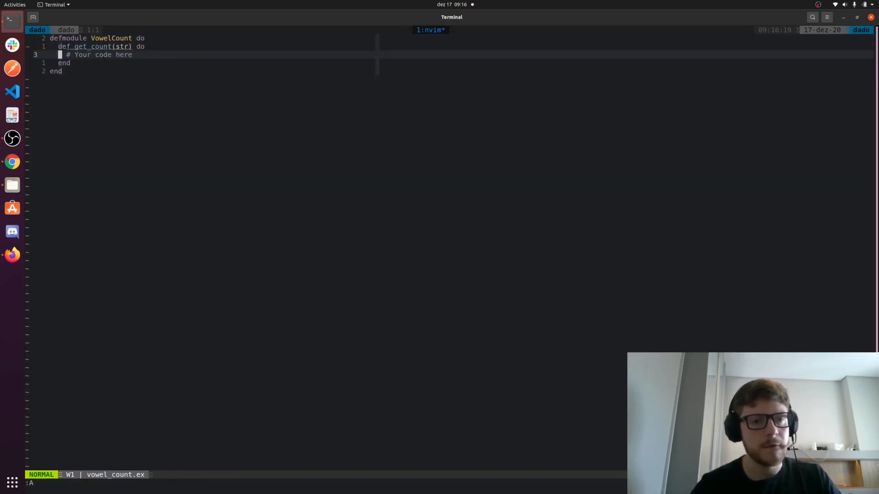
text(****)
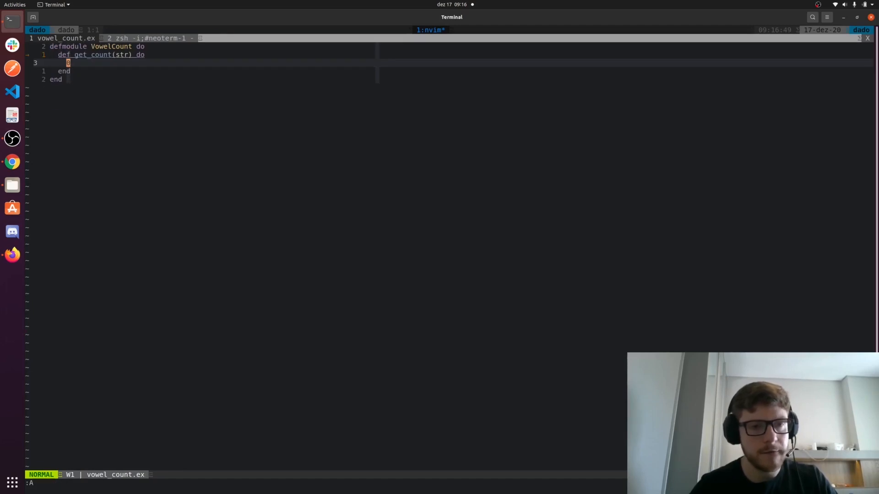
Pipe str through String.graphemes into Enum.count with an 'x in' check.
text(str)
text(|>)
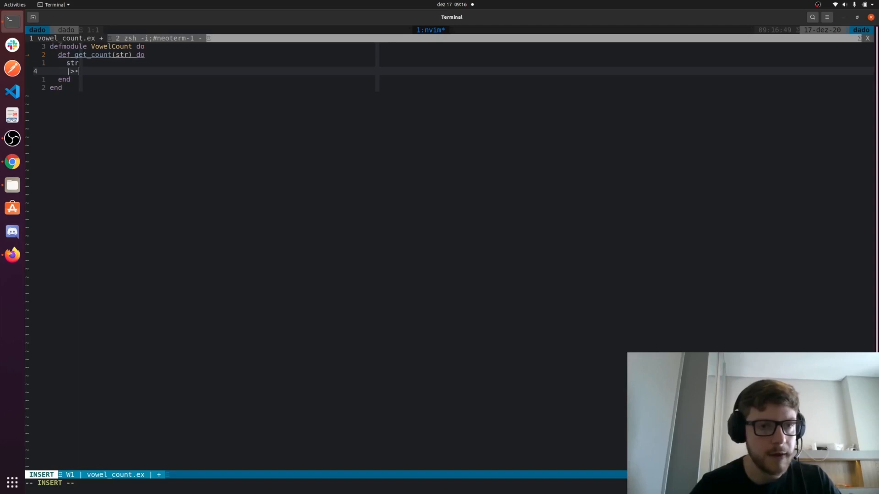
text(String)
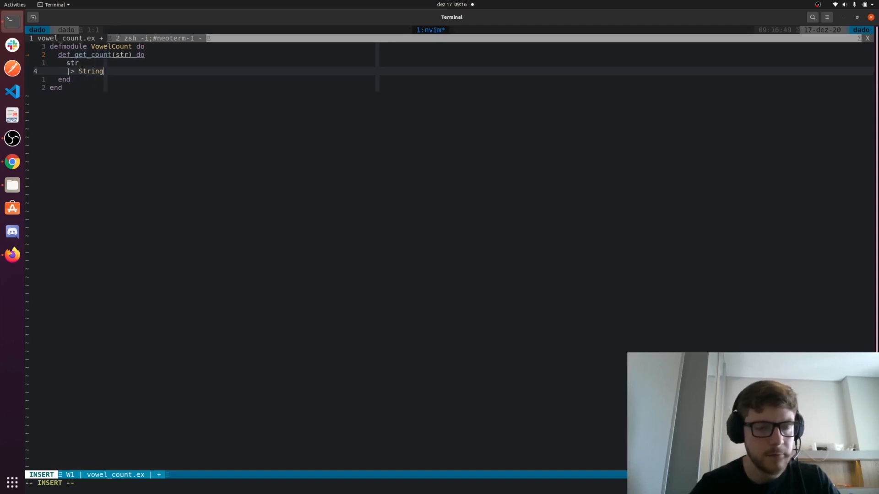
text(.graphemes()
text(|> Enum.)
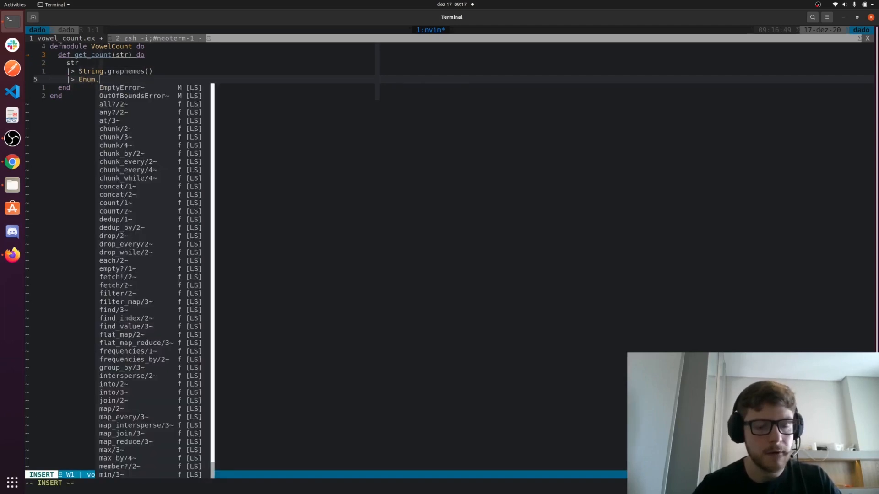
text(count(f)
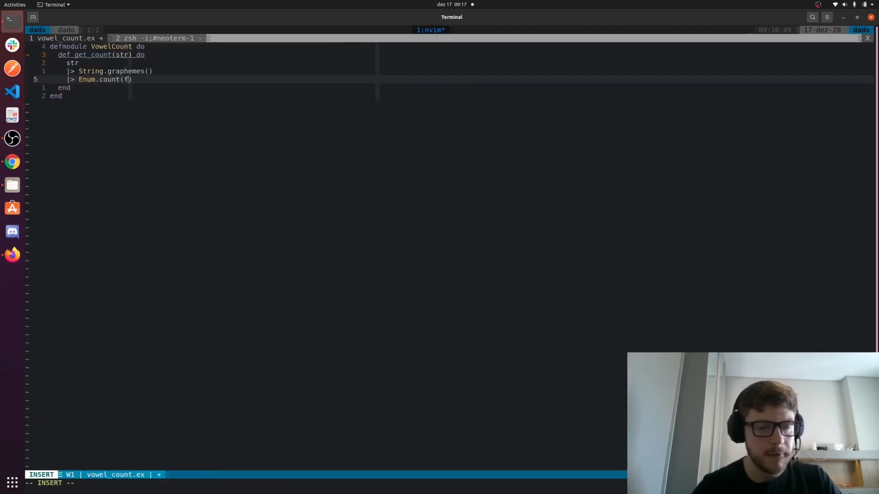
text(n ->)
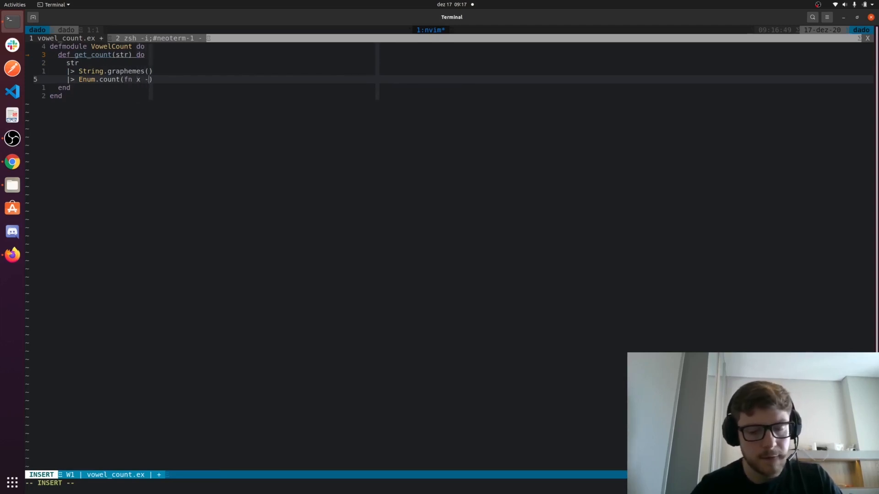
text(> x in)
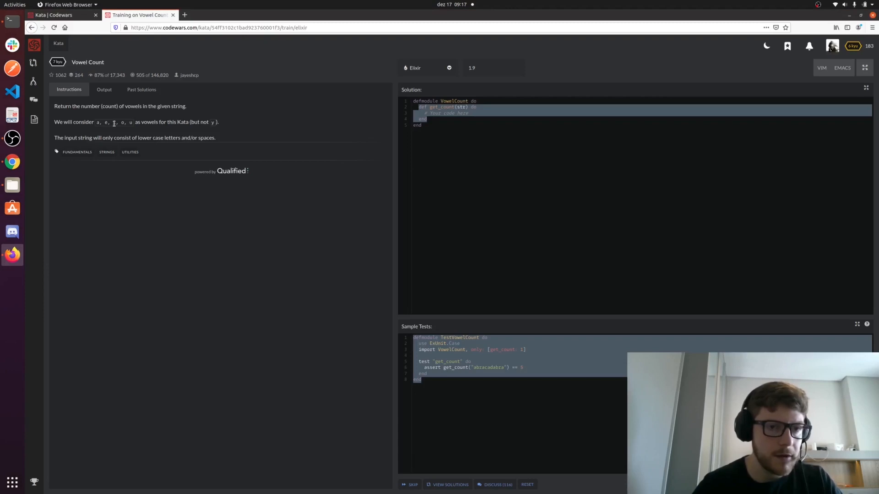
mouse_move(171, 183)
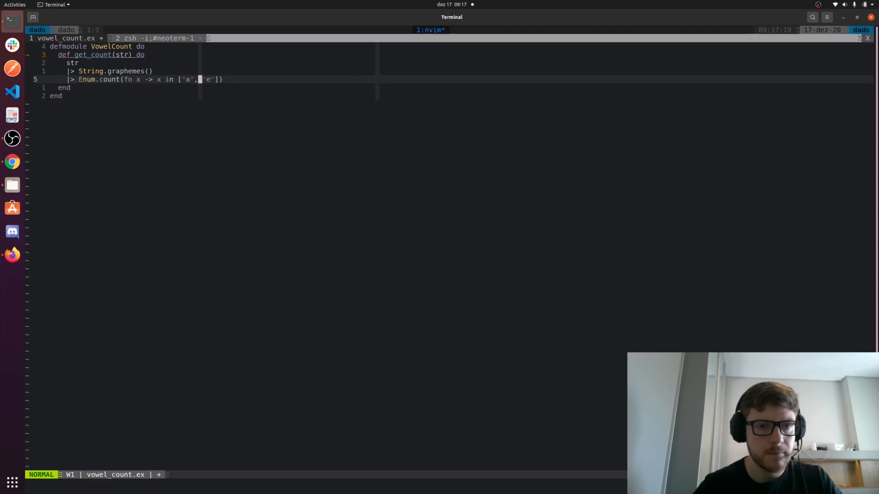
Finish the vowel list ["a", "e", "i", "o", "u"] and copy the solution code.
text(, "")
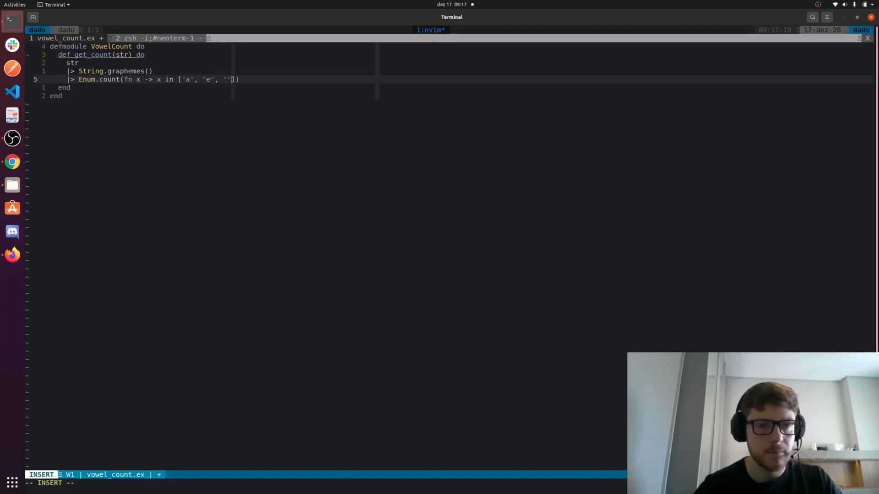
text(i",)
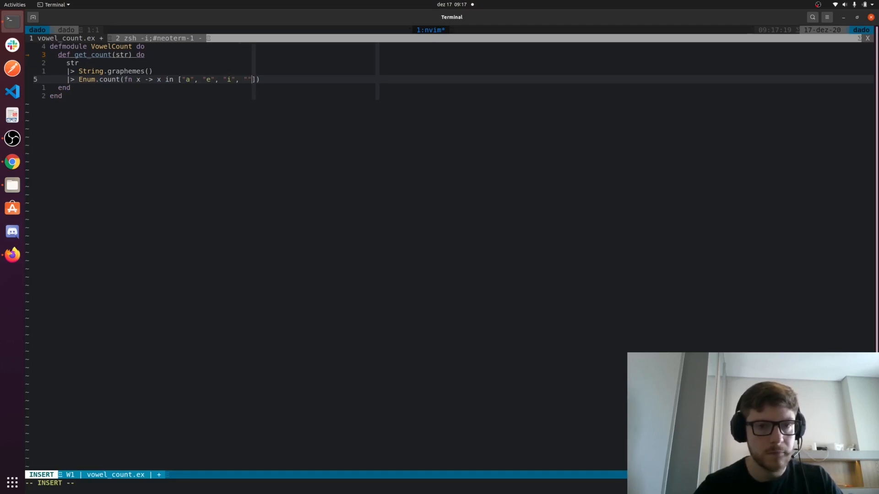
text(o)
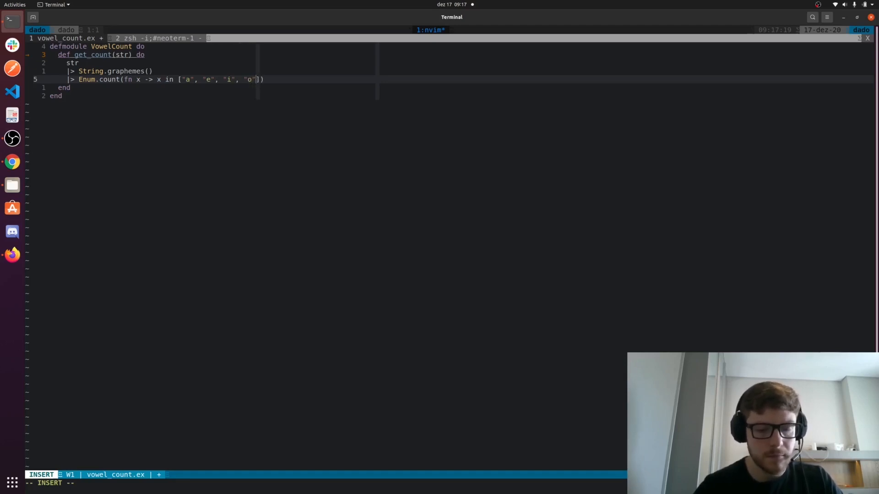
text(, "u)
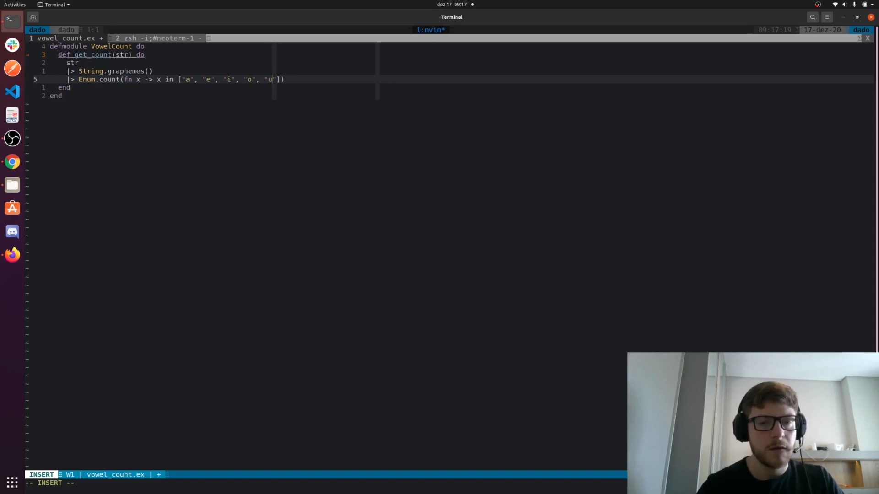
key(Escape)
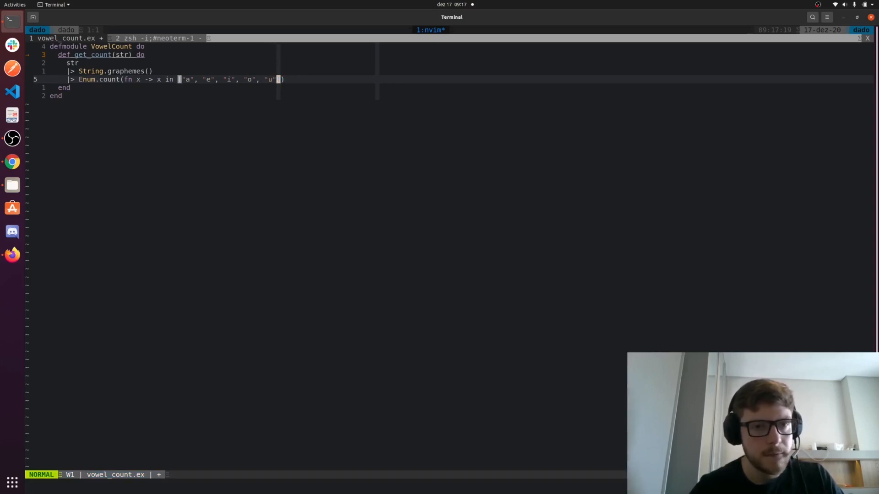
key(i)
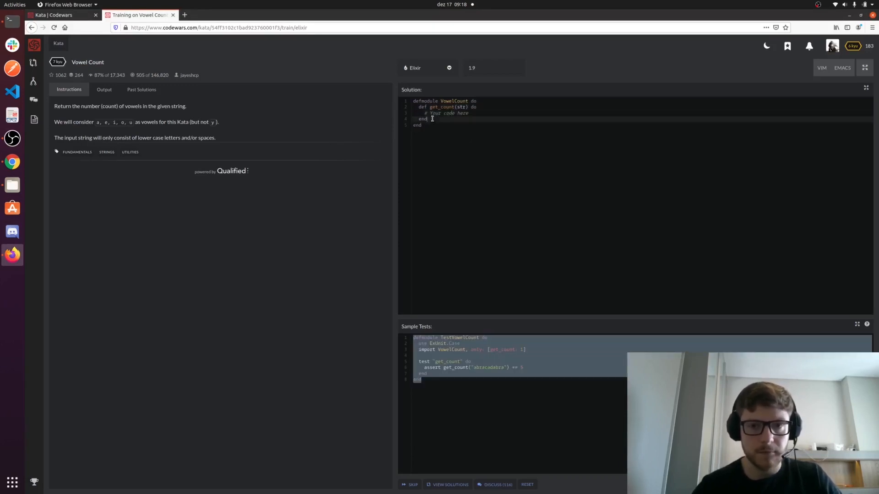
Paste the graphemes-and-count vowel pipeline as the Vowel Count solution.
text(str\n|> String.graphemes()\n|> Enum.count(fn x -> x in ["a", "e", "i", "o", "u"] end))
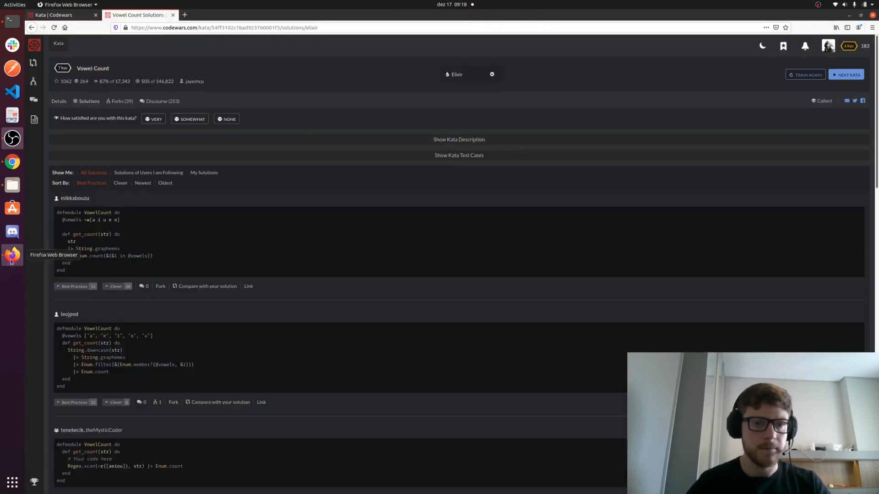
mouse_move(128, 237)
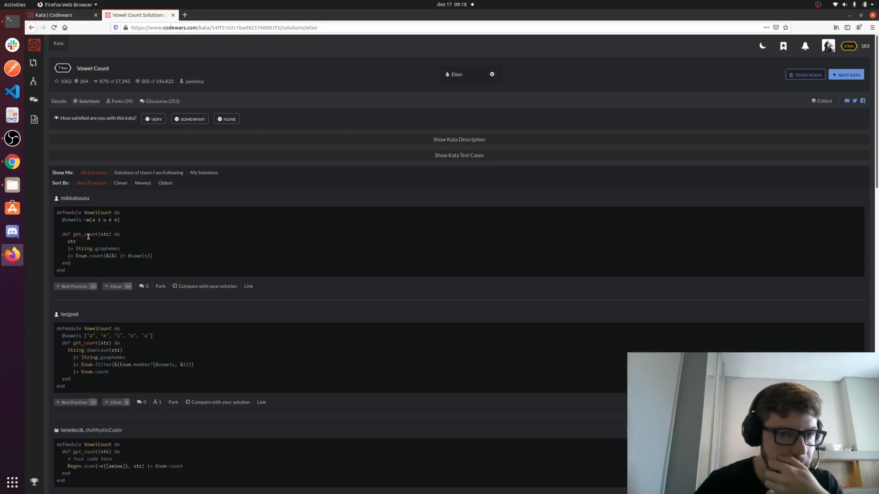
scroll(down, 3)
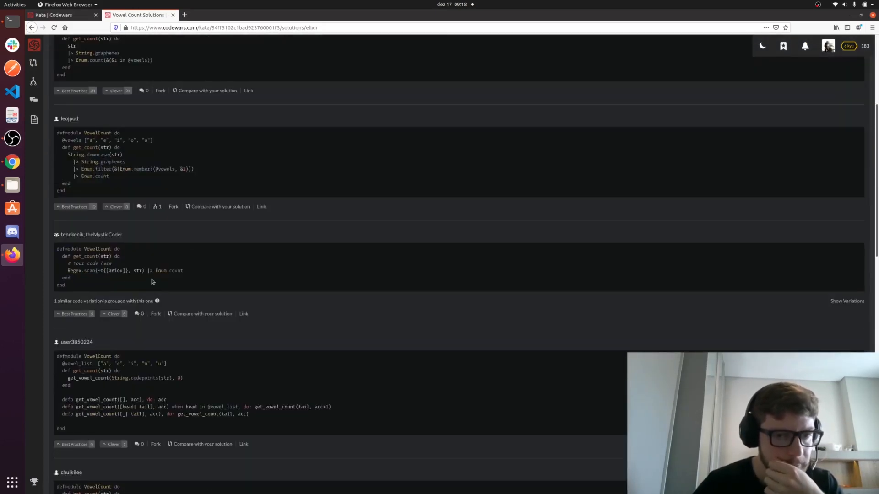
mouse_move(148, 381)
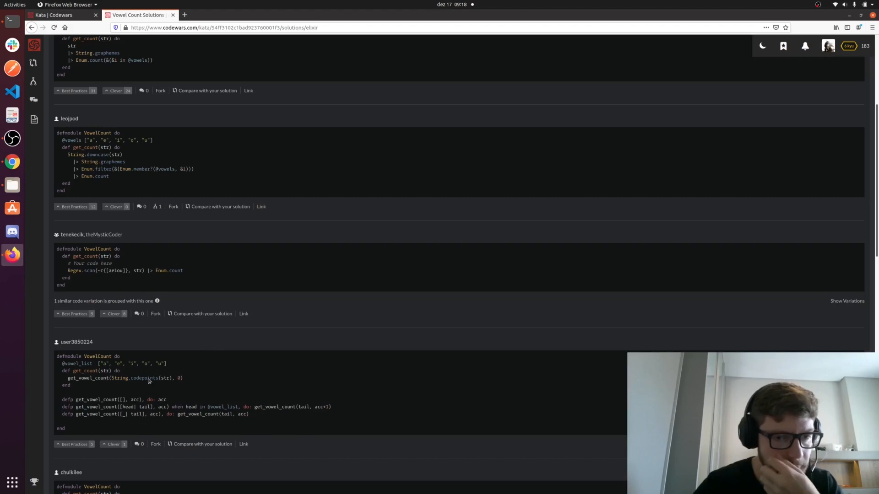
drag(100, 363, 167, 363)
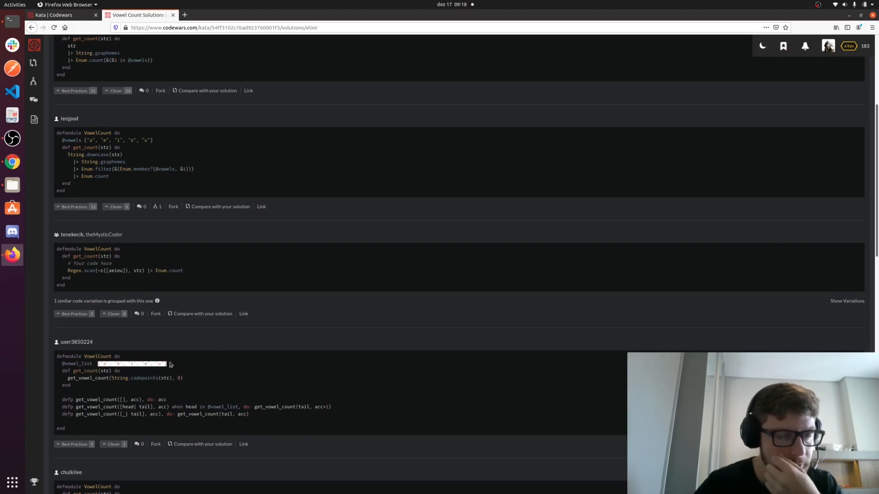
scroll(up, 3)
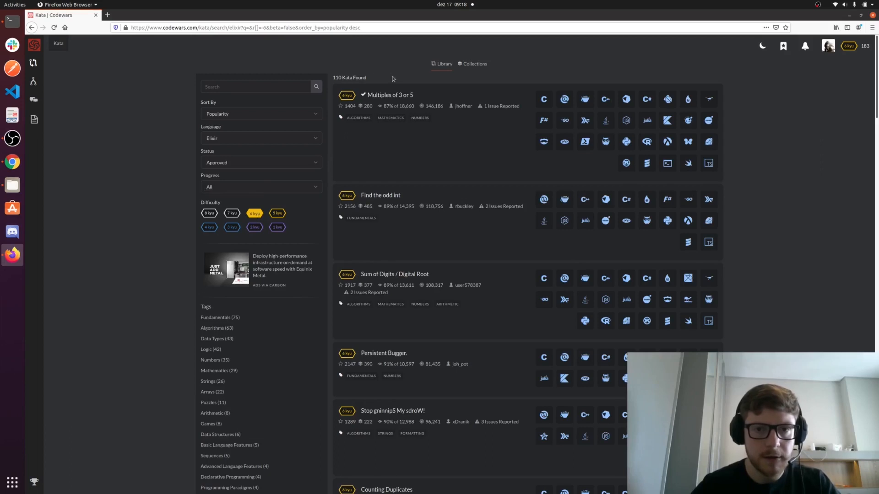
mouse_move(398, 98)
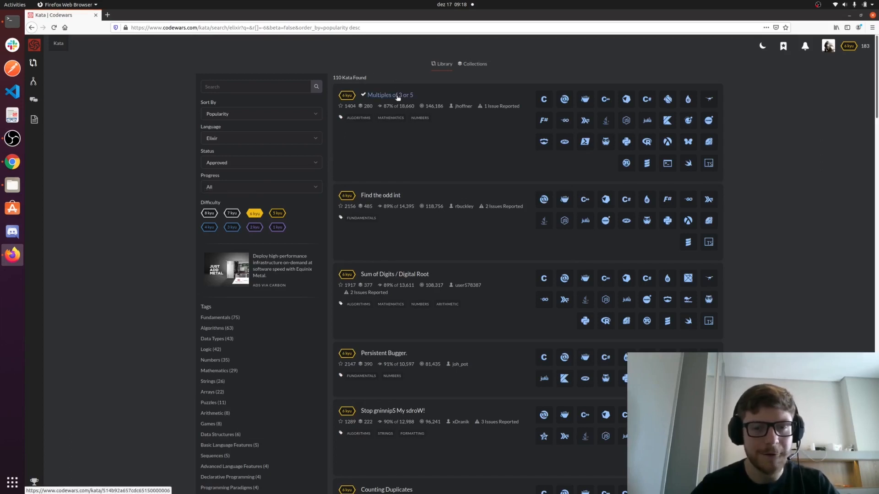
Start training on the 6 kyu Multiples of 3 or 5 kata and mark the example multiples 3, 5, 6 and 9.
click(394, 95)
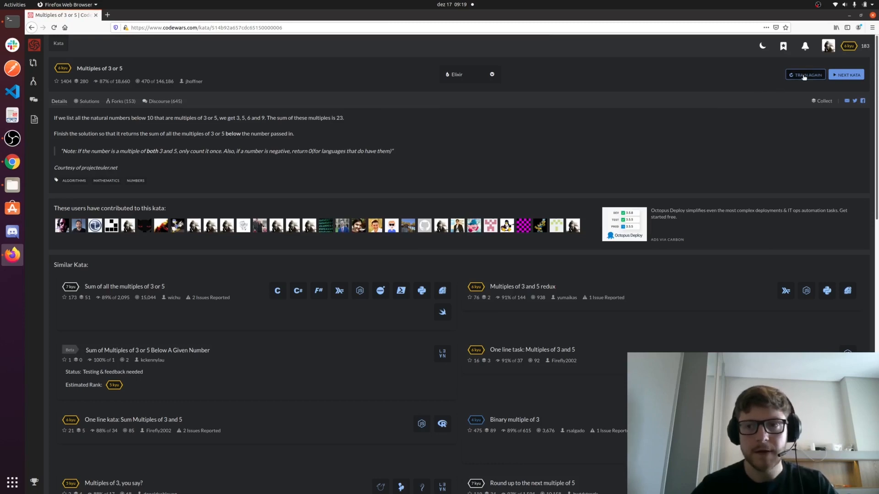
click(805, 74)
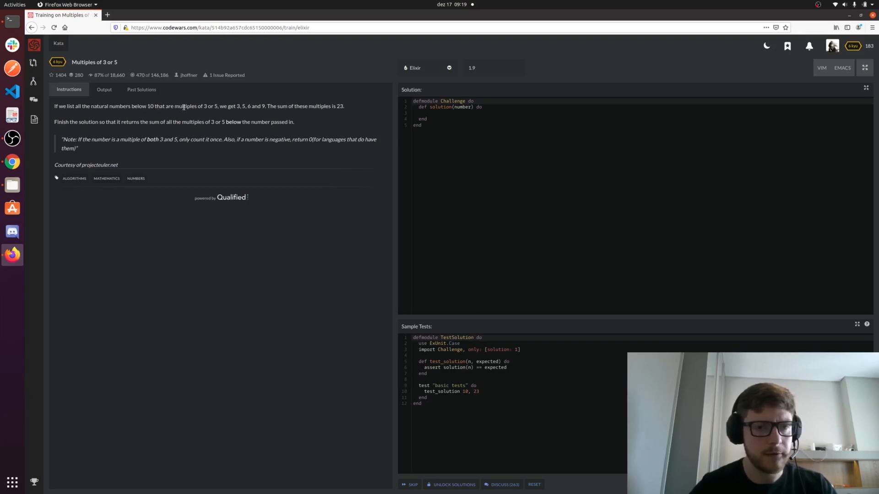
mouse_move(213, 112)
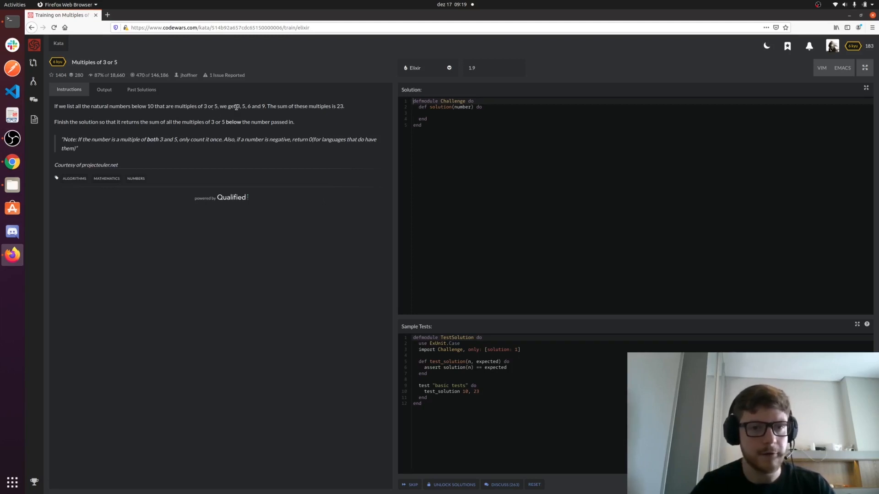
drag(236, 105, 264, 106)
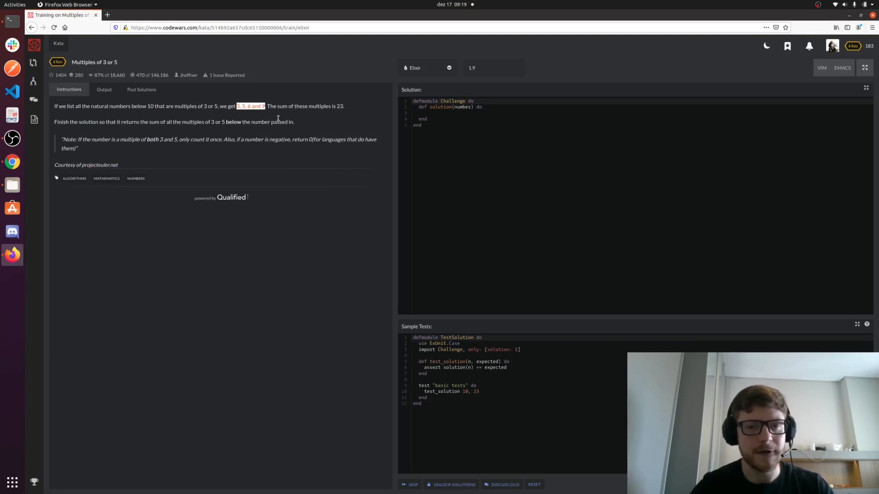
mouse_move(453, 157)
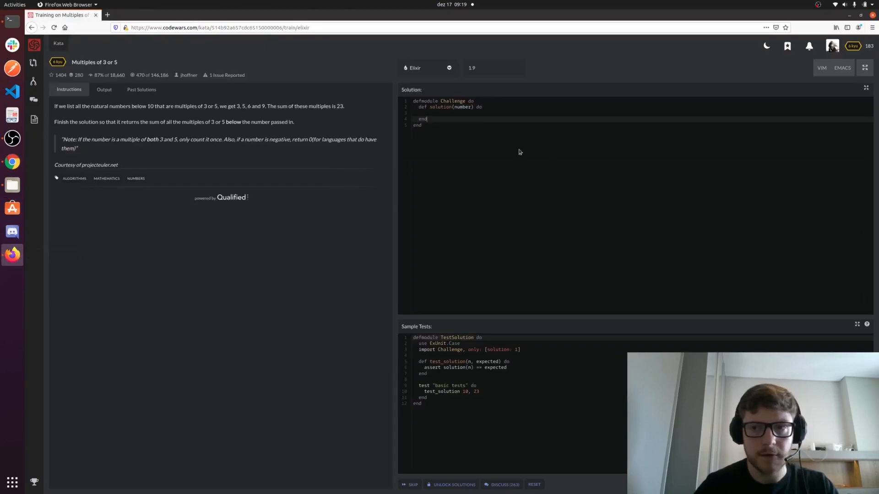
mouse_move(68, 65)
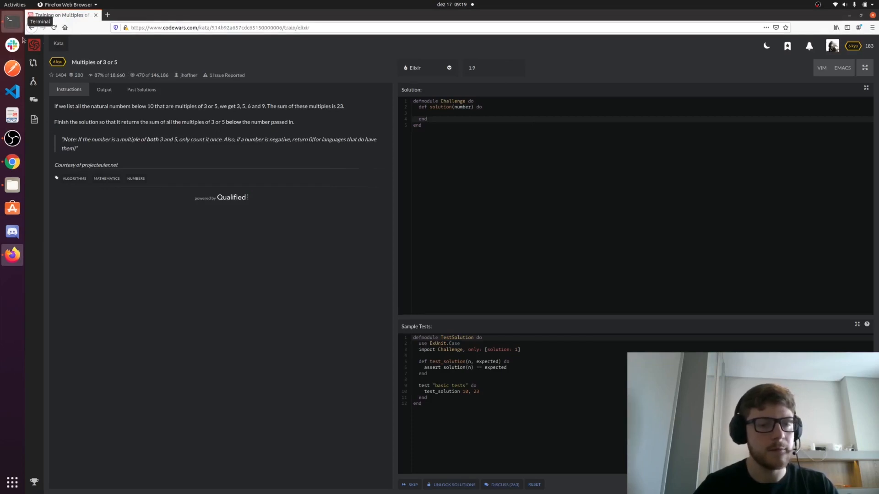
In Neovim's file tree, create multiples_of_3_5.ex in the lib folder.
click(9, 19)
text(multiples_of_3_5)
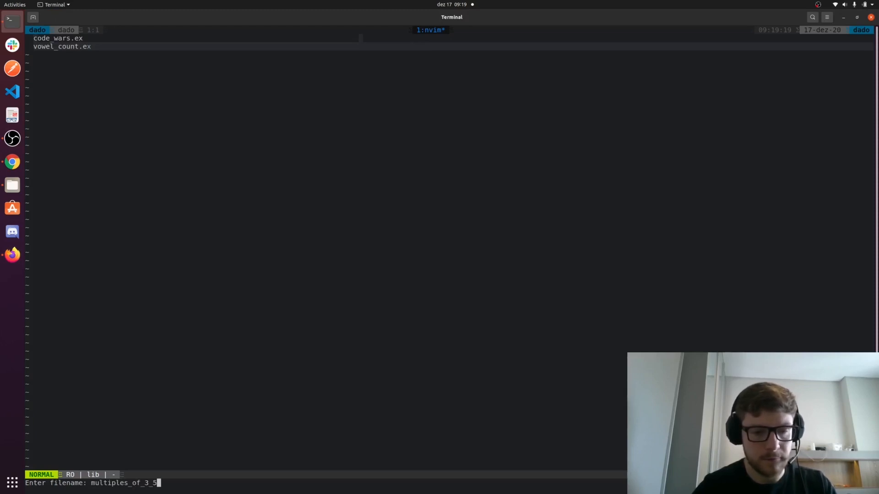
text(.ex)
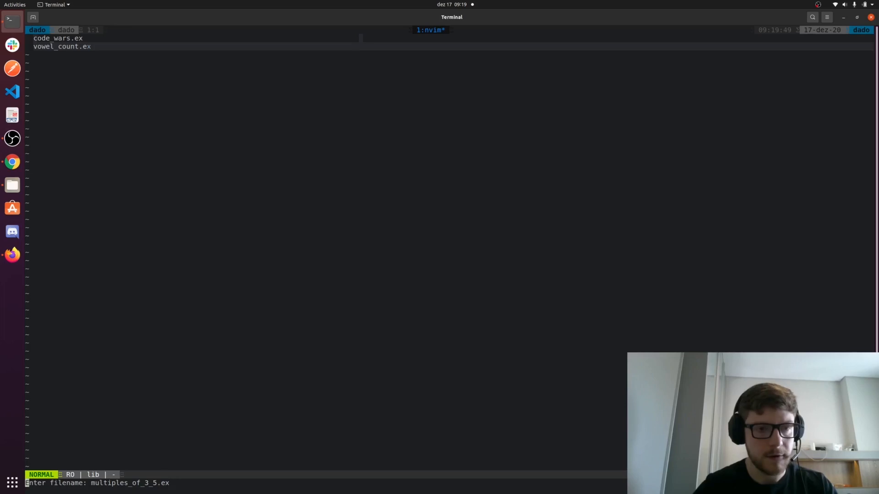
text(m)
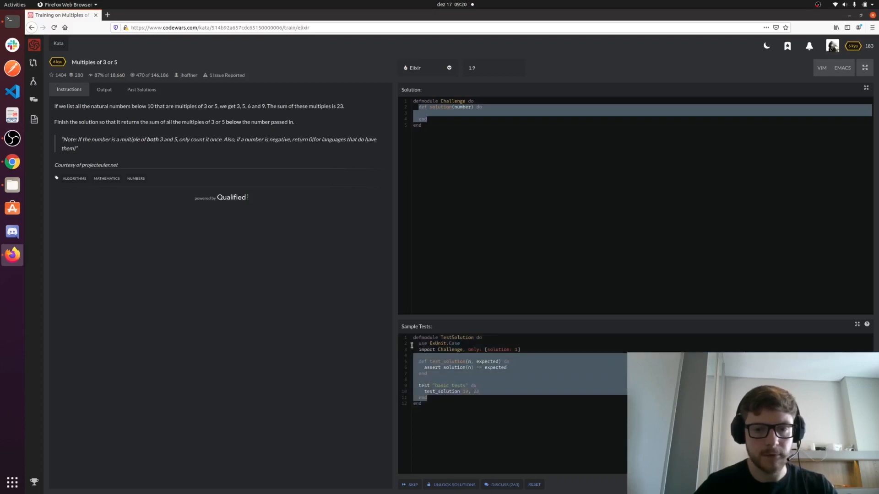
Write a MultiplesOf35Test module in multiples_of_3_5_test.exs containing the pasted sample tests.
click(10, 20)
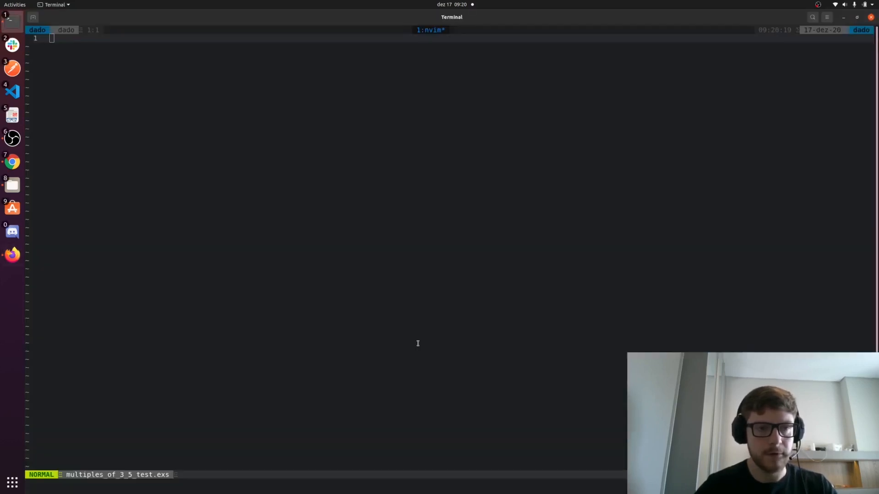
text(defmodule MultiplesOf35Test do)
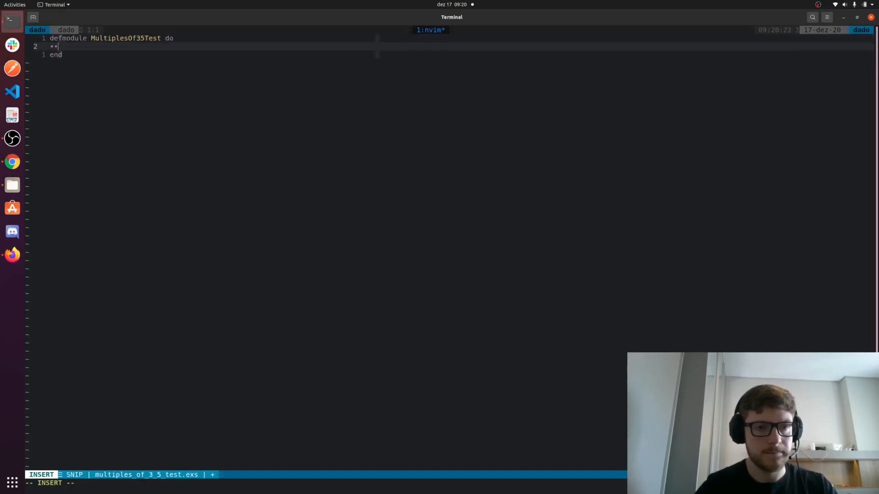
key(Escape)
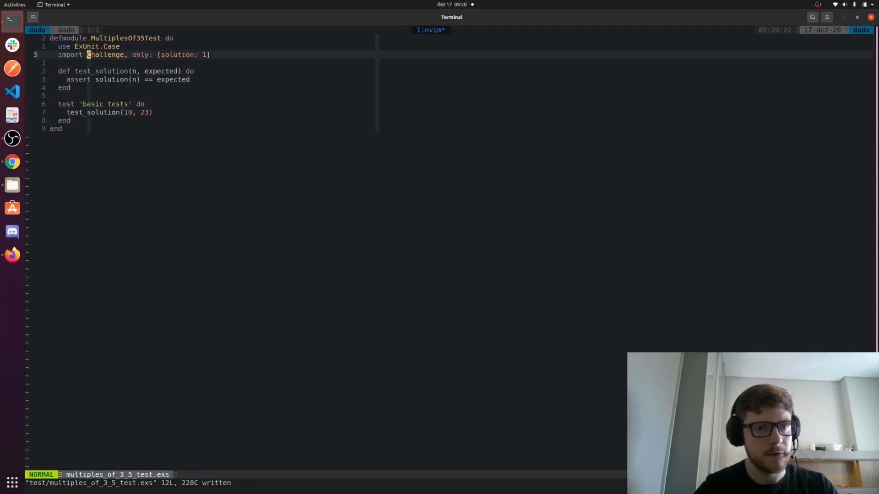
text(MultiplesOf35 do)
text(def solution(number) do)
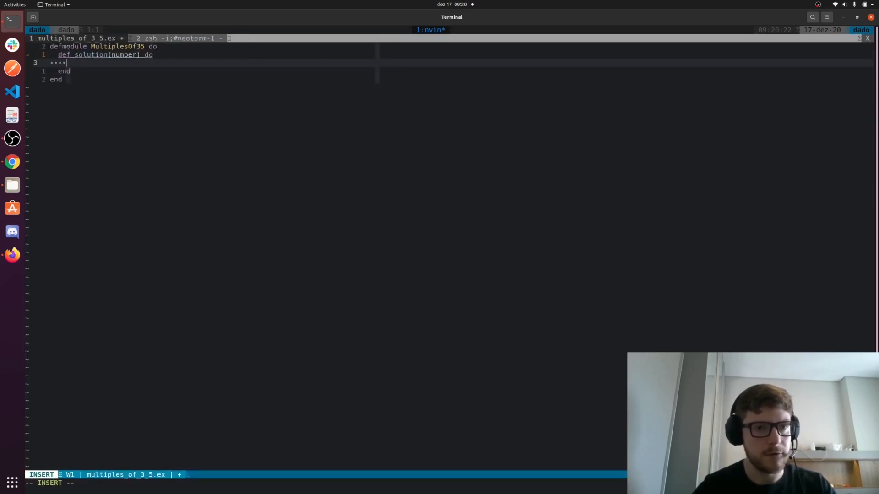
Begin solution(number) with 1..number |> Enum.filter(fn x -> ) and open a shell split below.
text(1..)
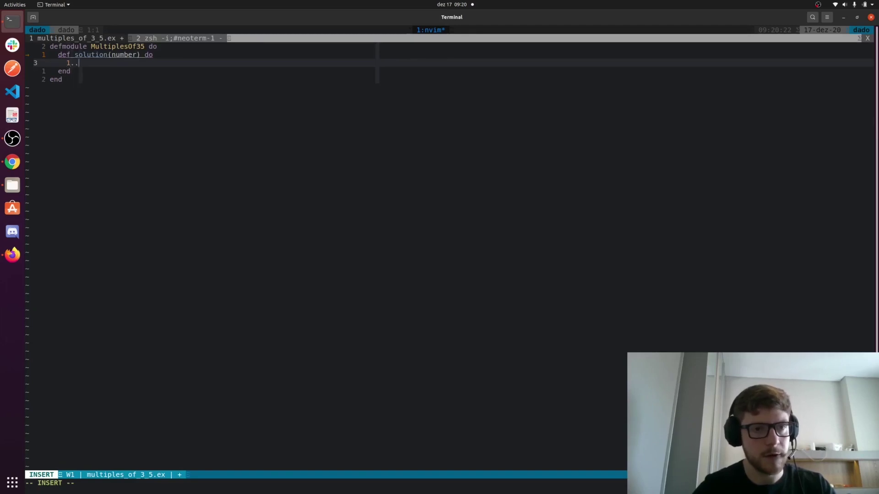
text(number)
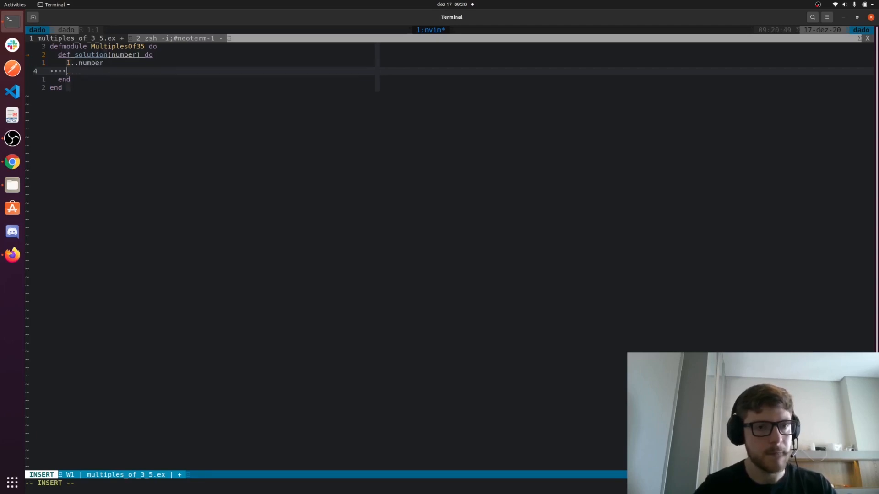
text(|>)
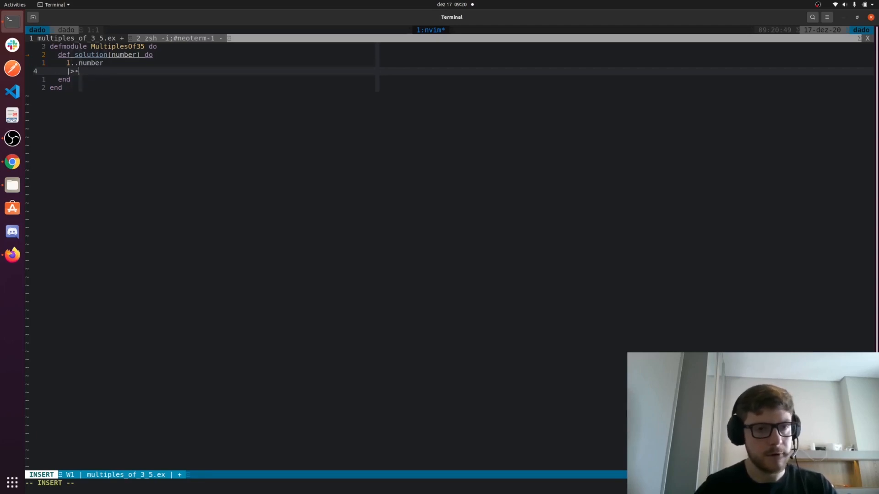
text(Enum.)
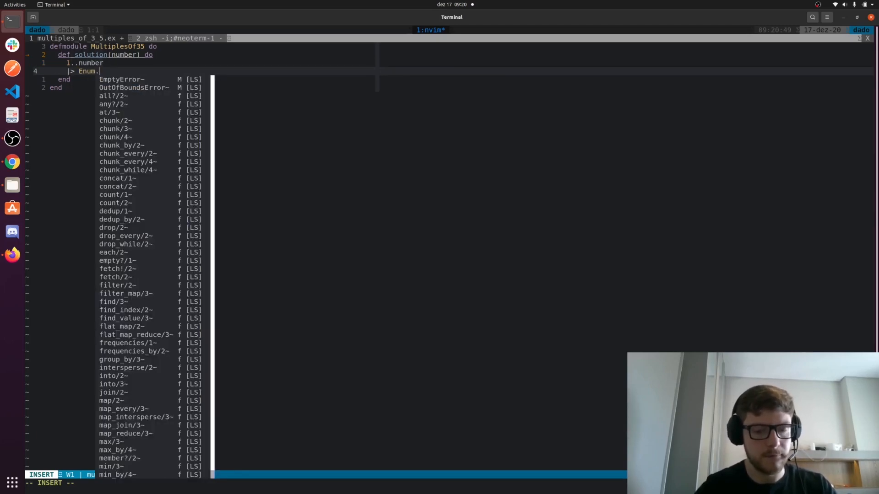
text(filter(fn x -> x)
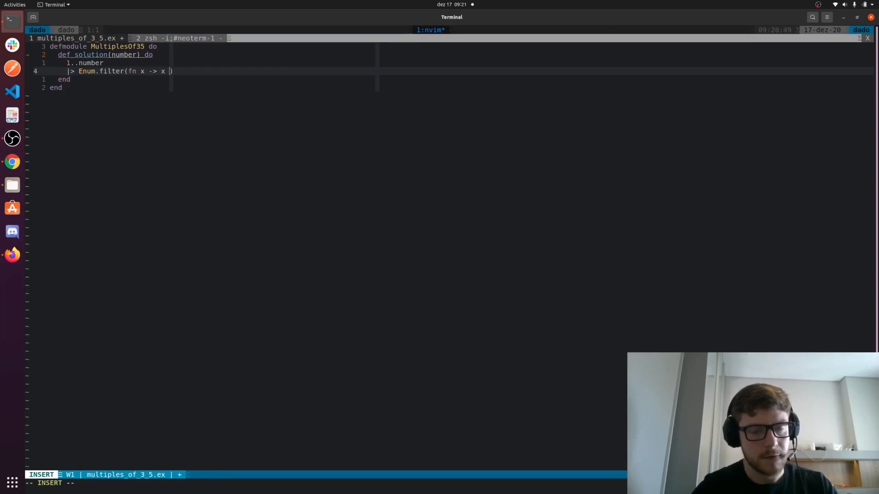
key(BackSpace)
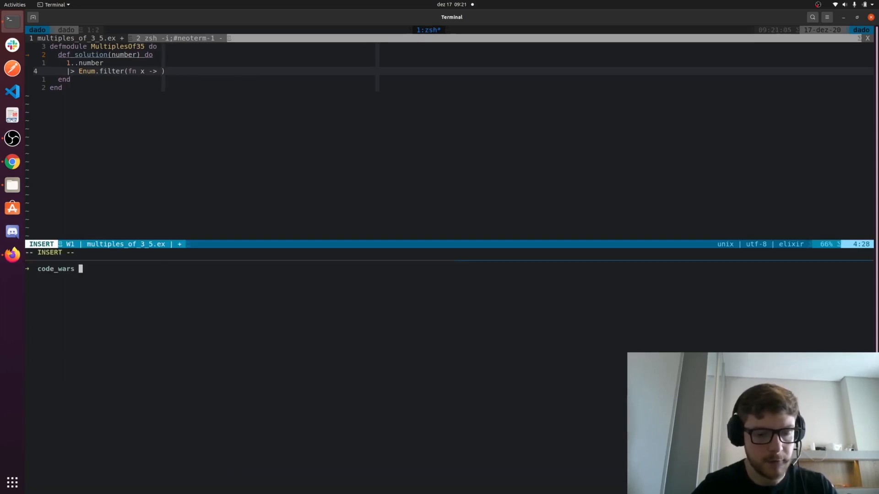
Launch iex, list Kernel functions starting with m, and try calling mod(2,4).
text(iex -S mix phx.server)
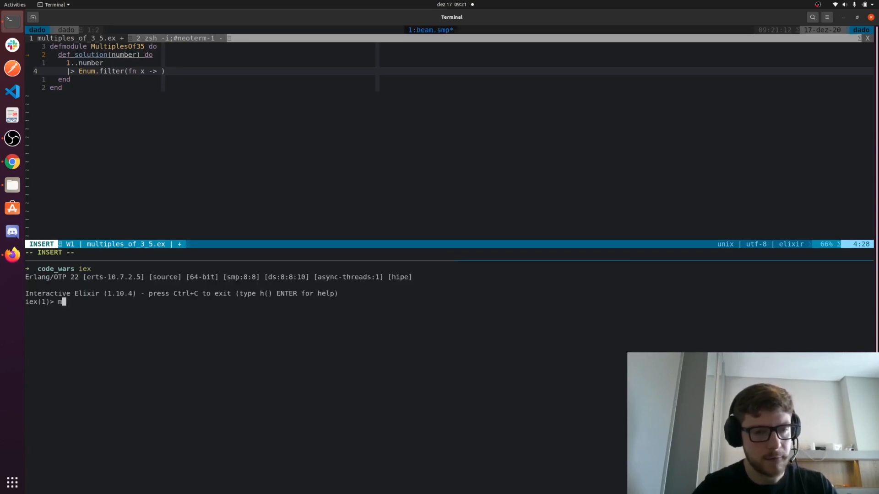
text(Kernel.)
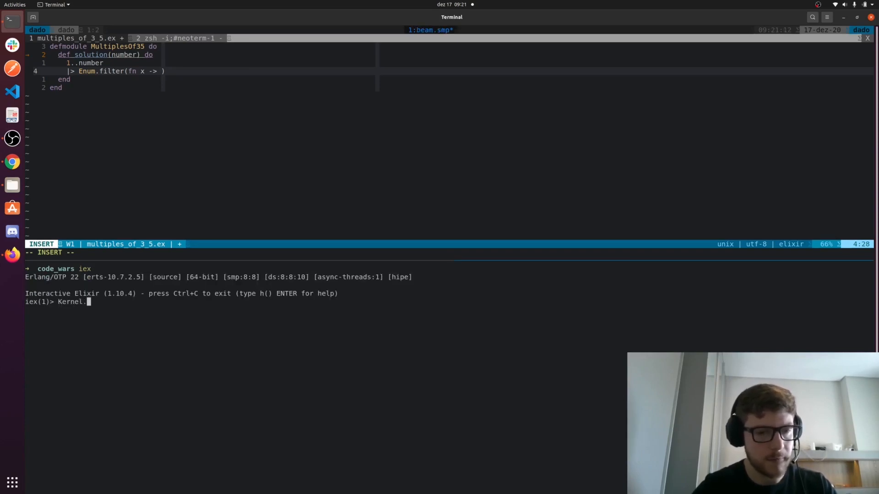
text(mod()
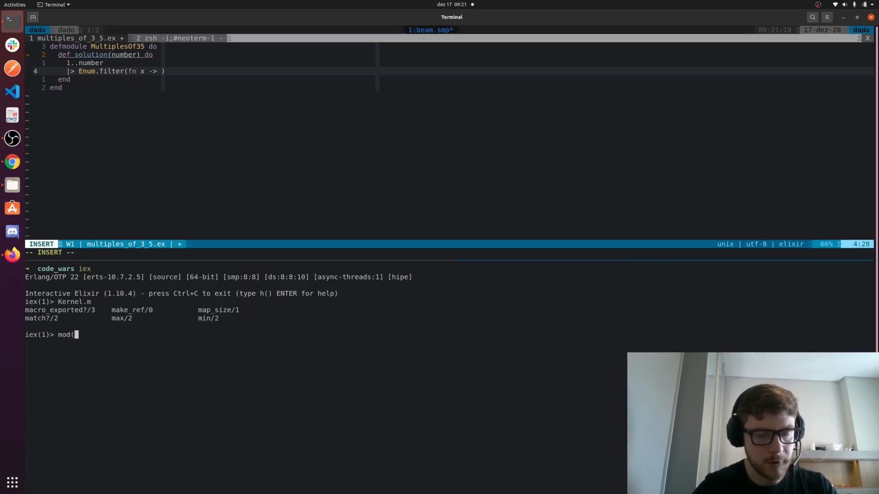
text(2,4))
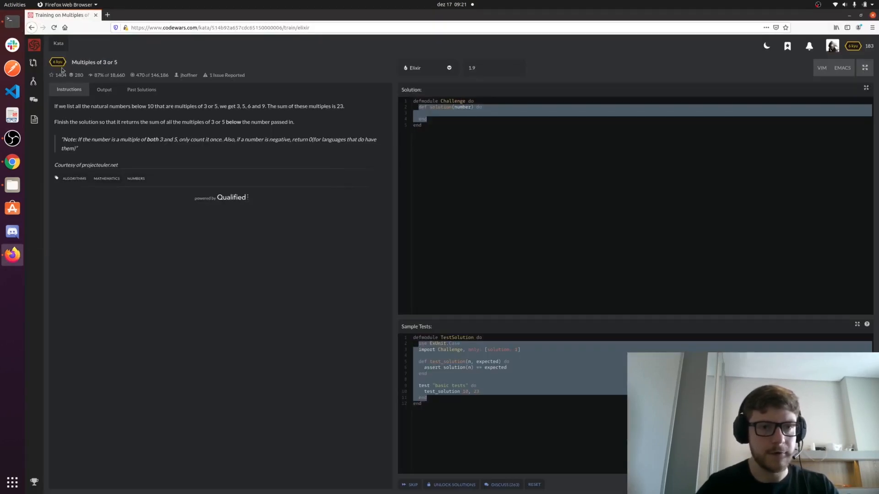
Search Google for 'elixir mod' and open the modulo result.
text(elixir mod)
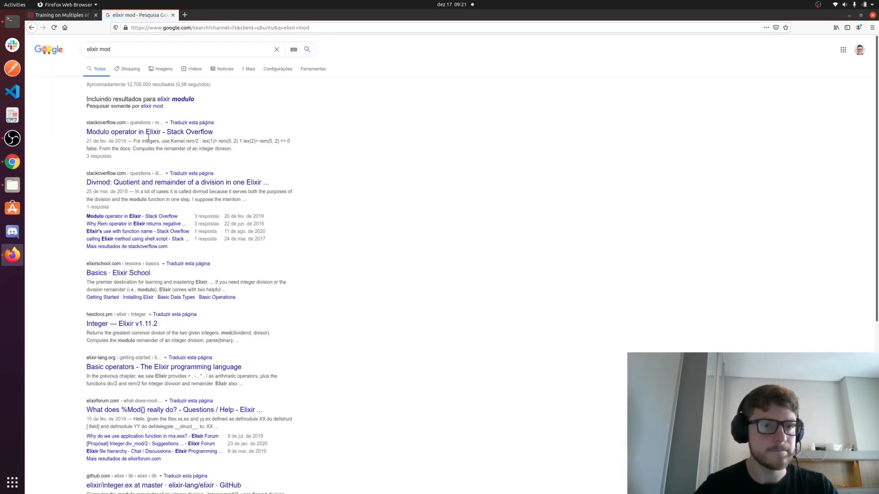
click(149, 132)
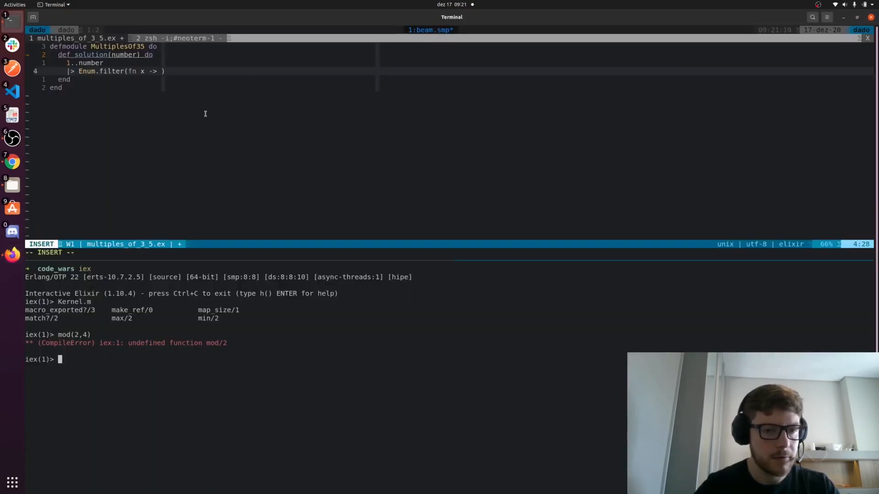
Evaluate rem(2,4) and rem(4,2) in iex, getting 2 and 0.
text(rem())
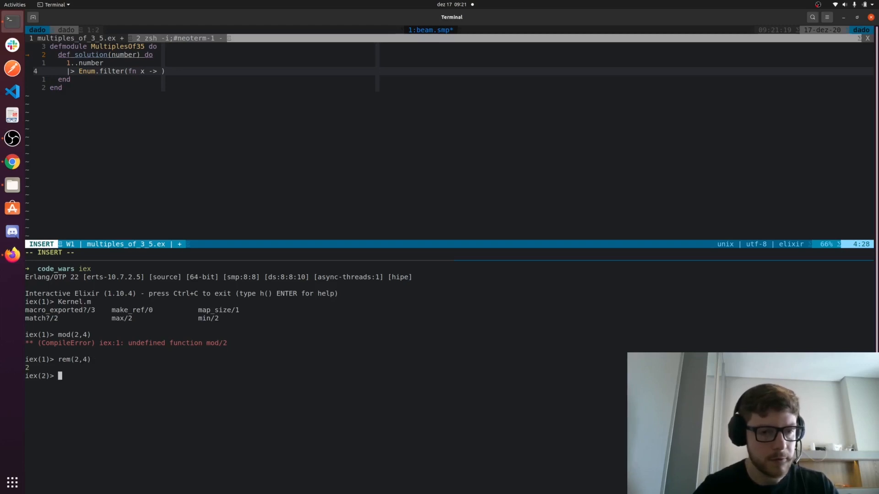
text(rem(2,4))
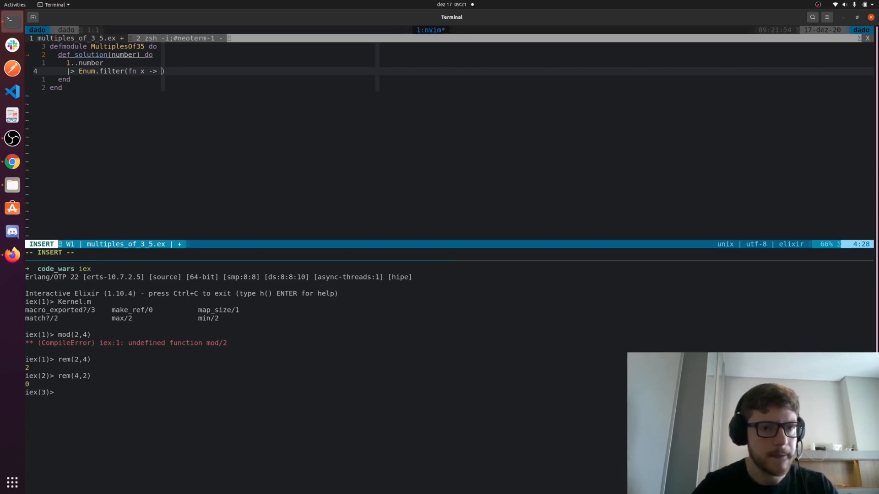
Change the filter to rem(x, 3) == 0 || rem(x, 5) == 0, save, and quit iex.
text(rem(x)
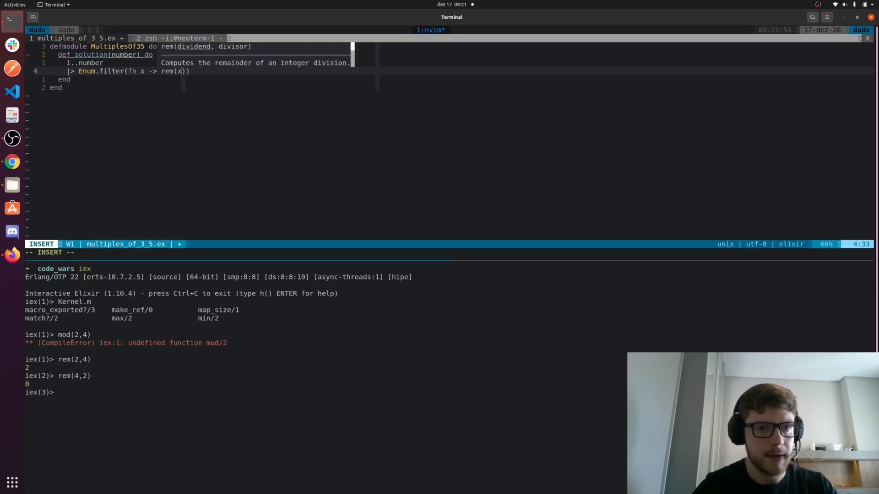
text(,5)
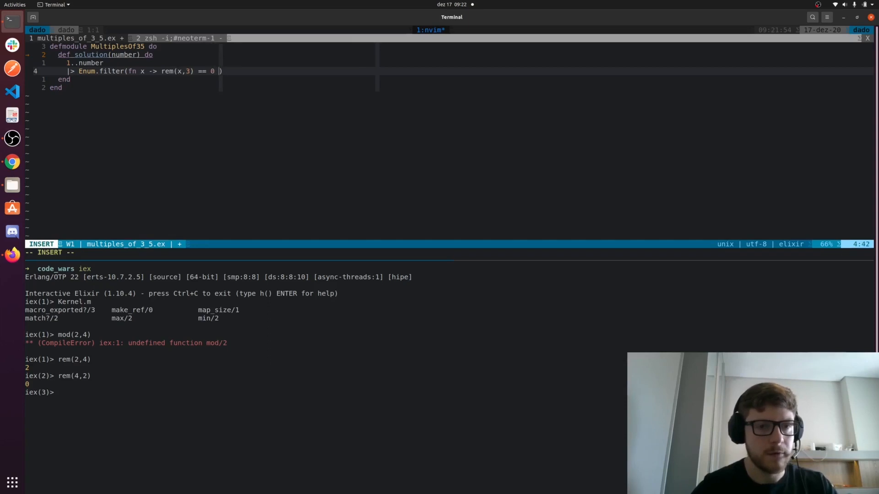
text(rem()
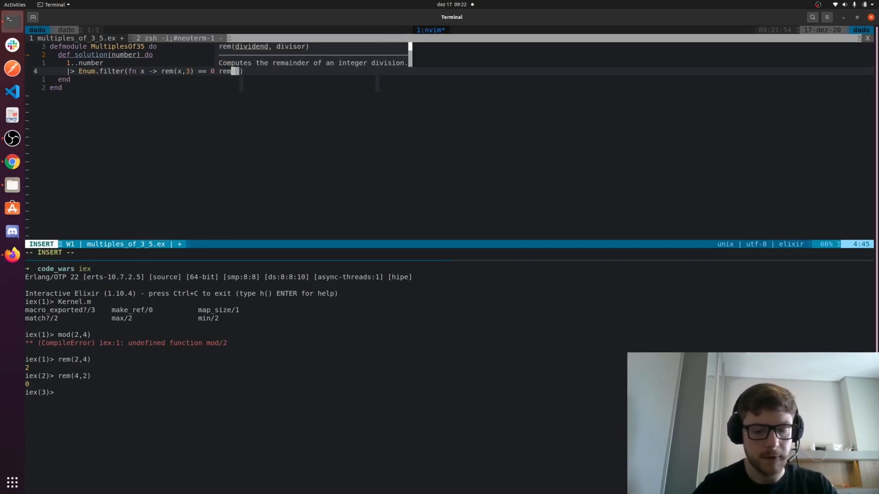
text(x, 5)
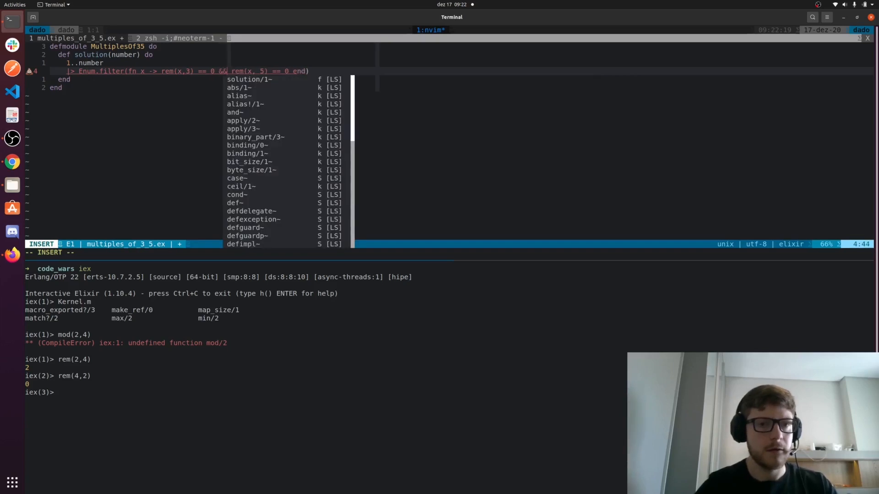
key(Escape)
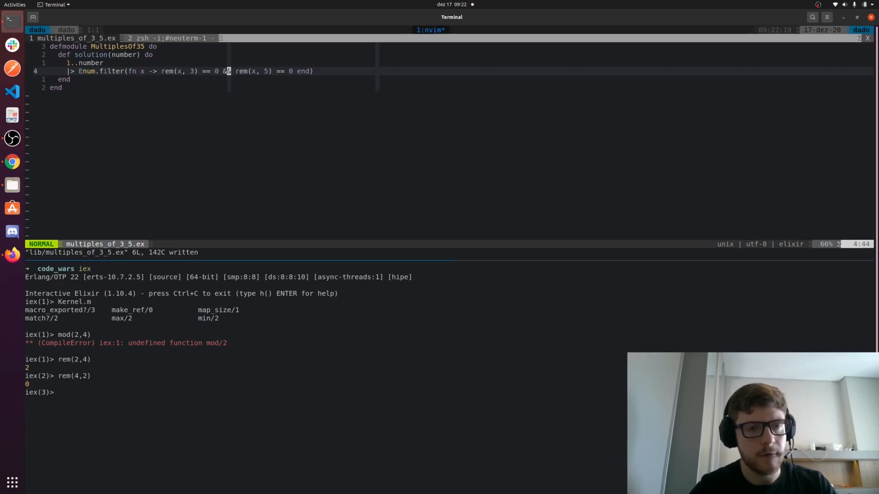
key(v)
text(iex)
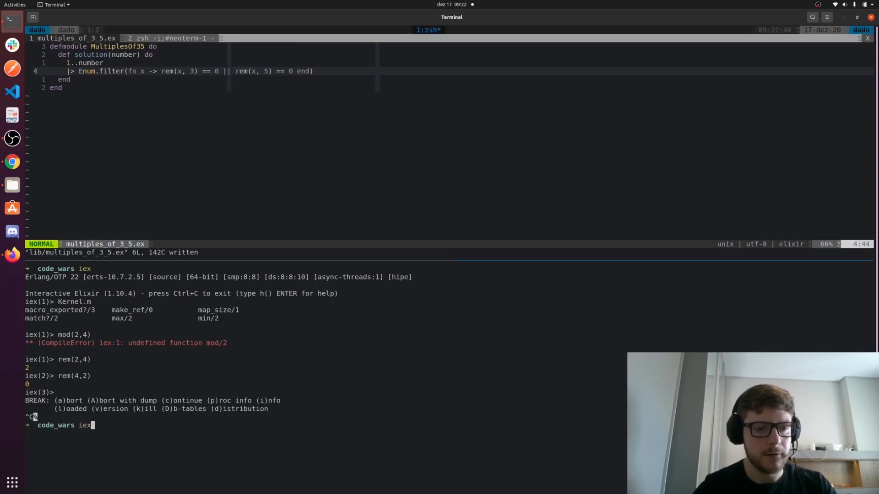
Start iex -S mix, call MultiplesOf35.solution(10), then reread the kata instructions.
text(-S mix phx.server)
text(MultiplesOf35)
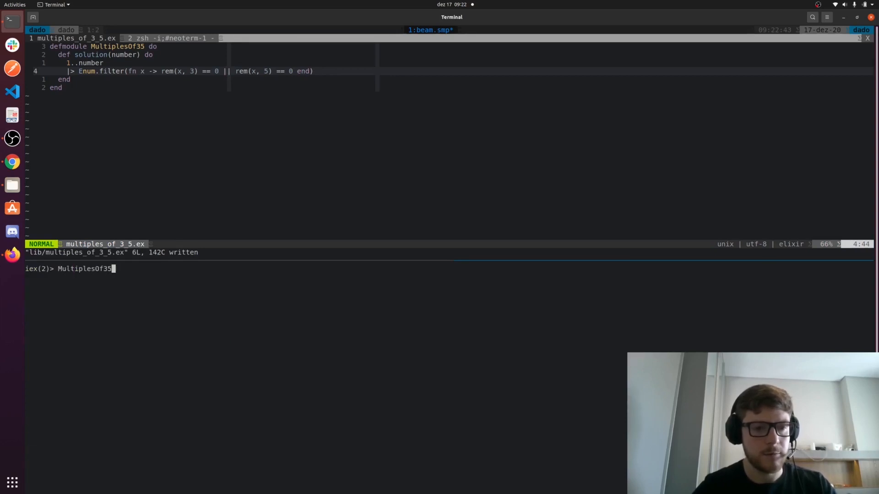
text(.solution()
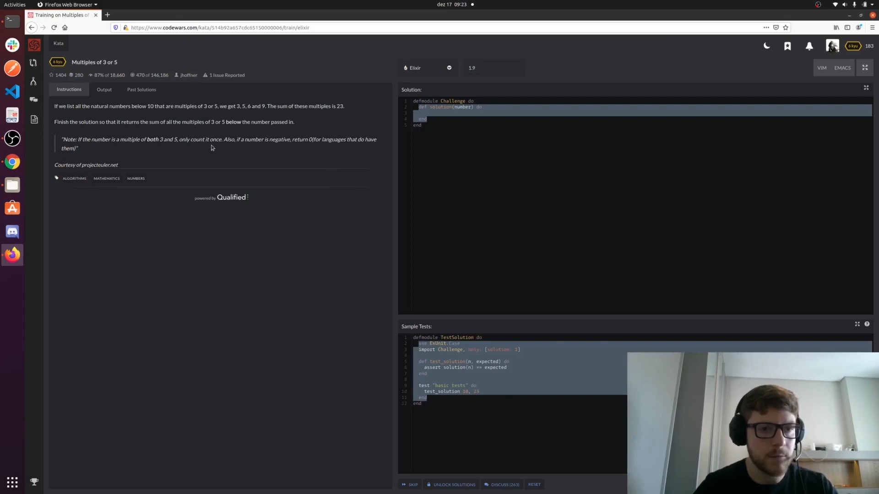
Use range 1..(number - 1) piped into Enum.sum, confirming solution(10) returns 23 and the nearest test passes.
click(9, 18)
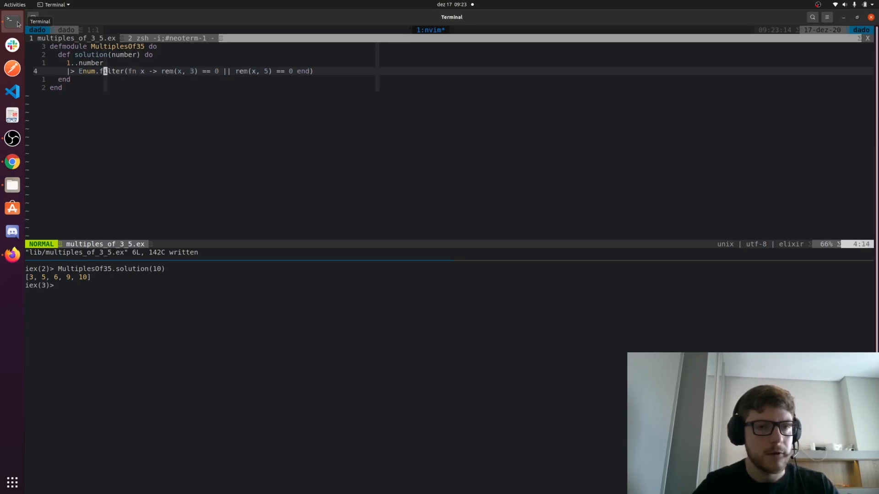
key(i)
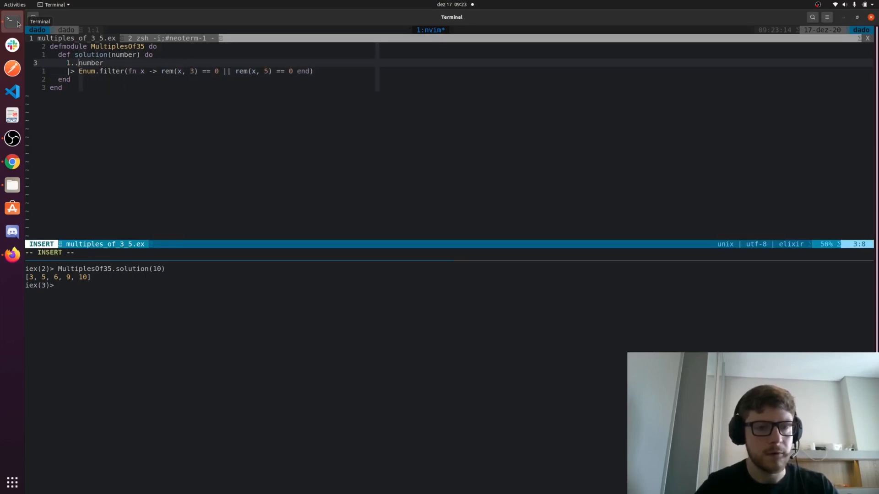
text((number - 1)
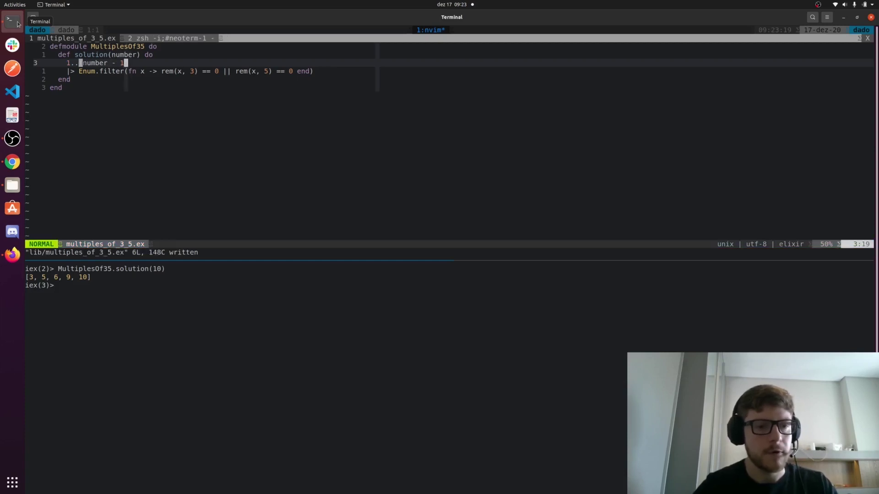
text(recompile)
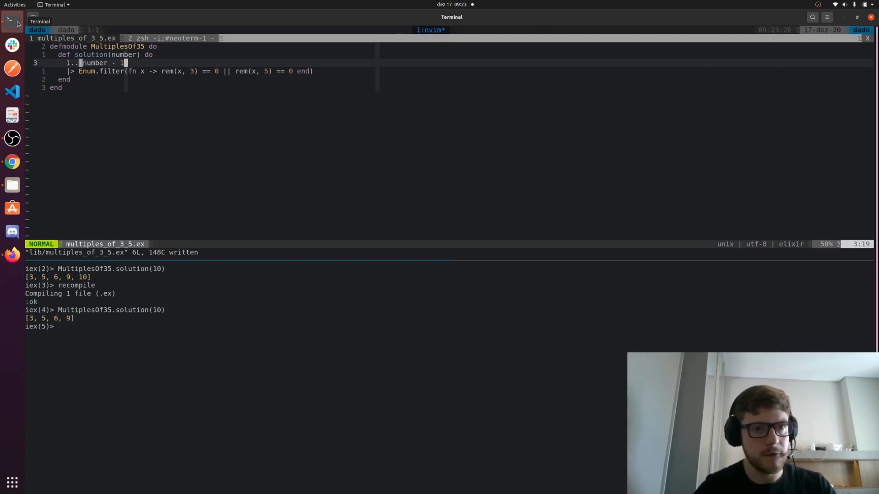
text(|>)
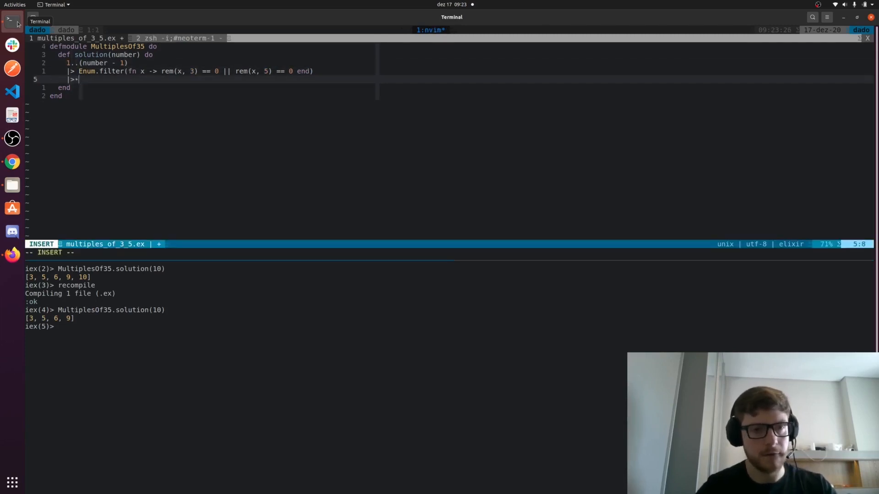
text(Enum.sum()
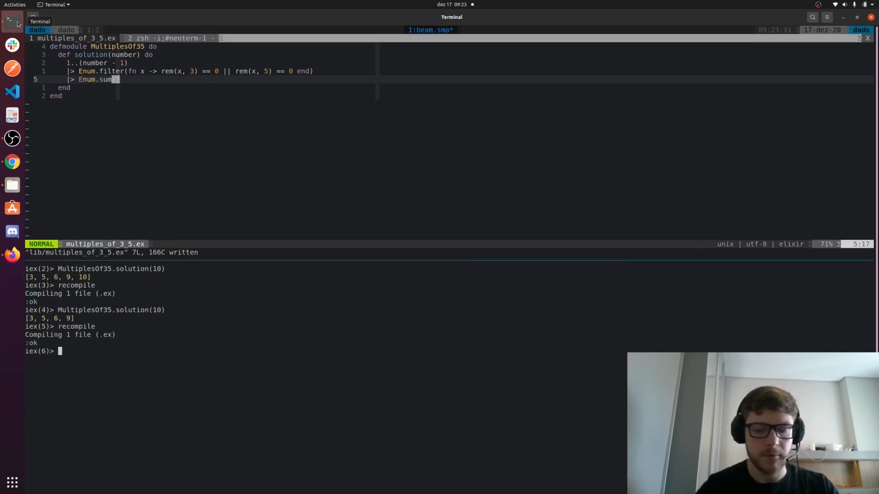
key(Return)
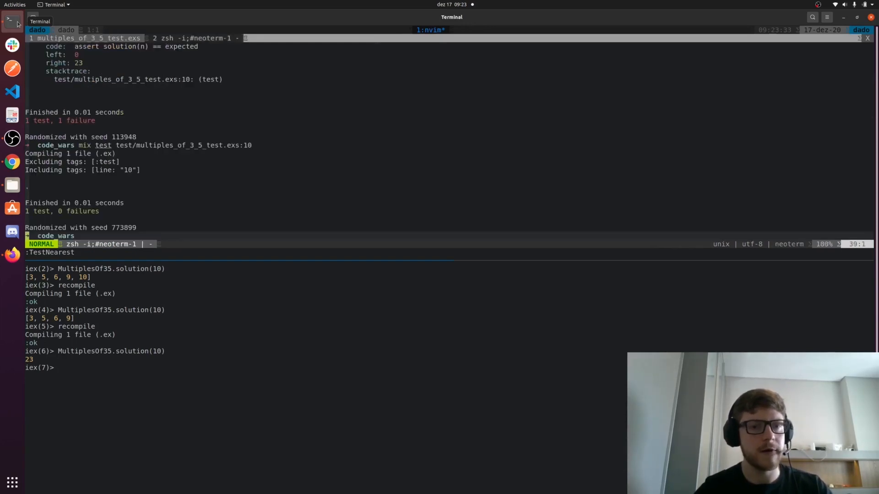
key(ctrl+c)
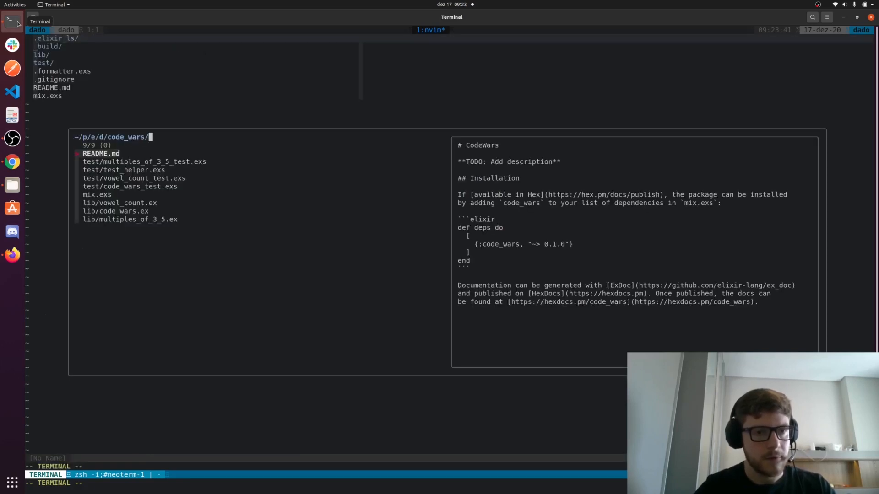
Paste the filter-and-sum Elixir solution into the Multiples of 3 or 5 kata and send it for testing.
click(143, 162)
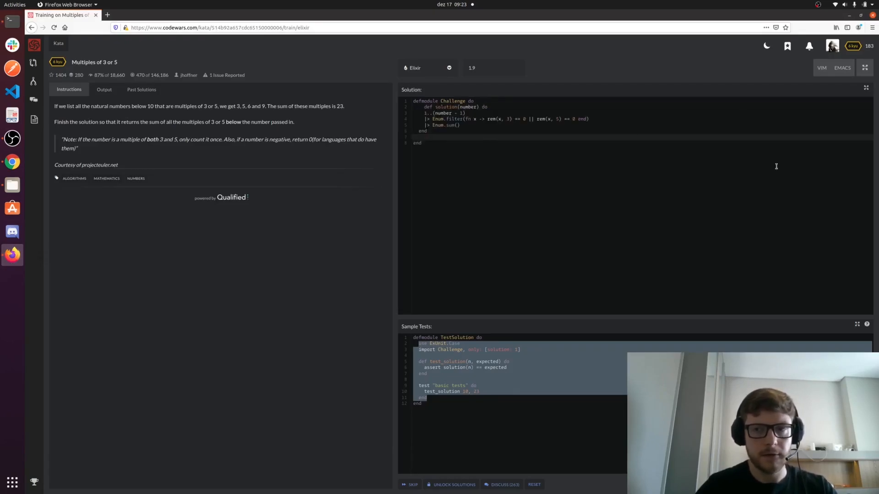
click(104, 89)
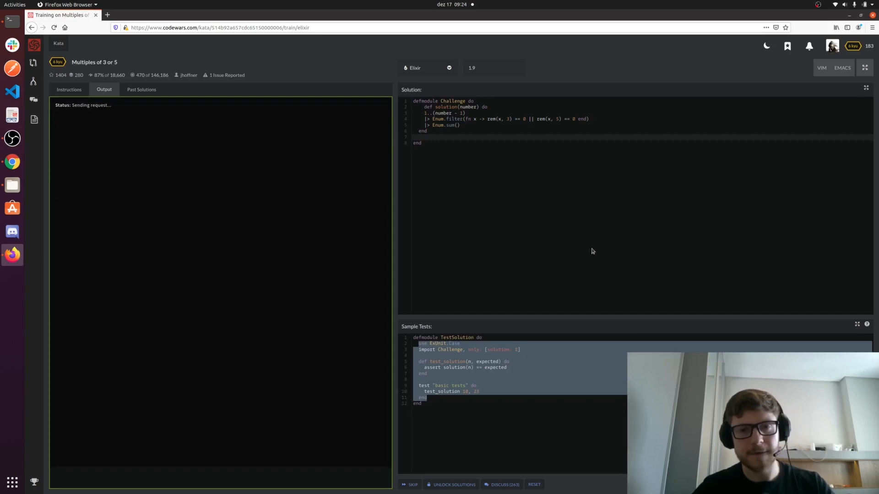
mouse_move(591, 248)
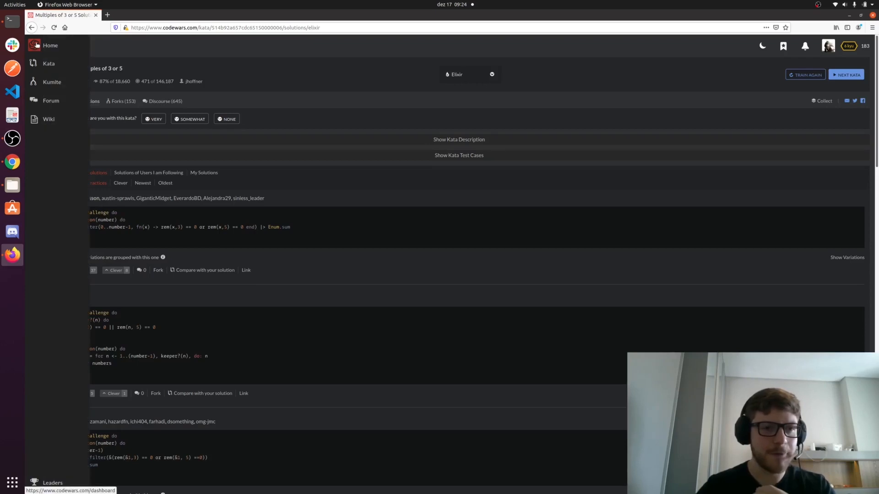
Filter the kata library to 5 kyu Elixir katas sorted by popularity.
click(46, 63)
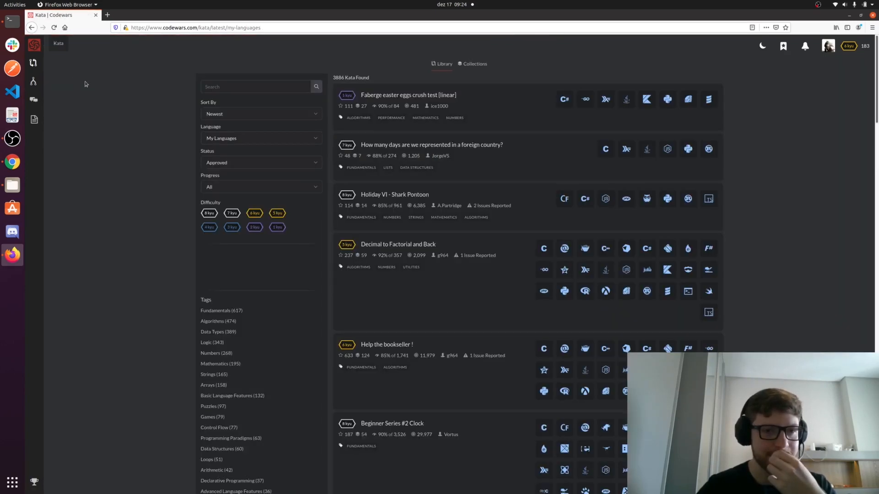
click(276, 214)
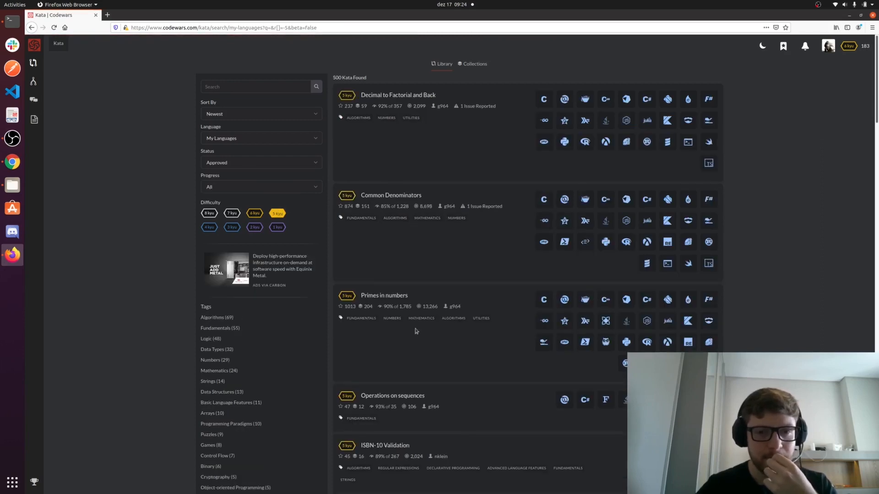
mouse_move(297, 179)
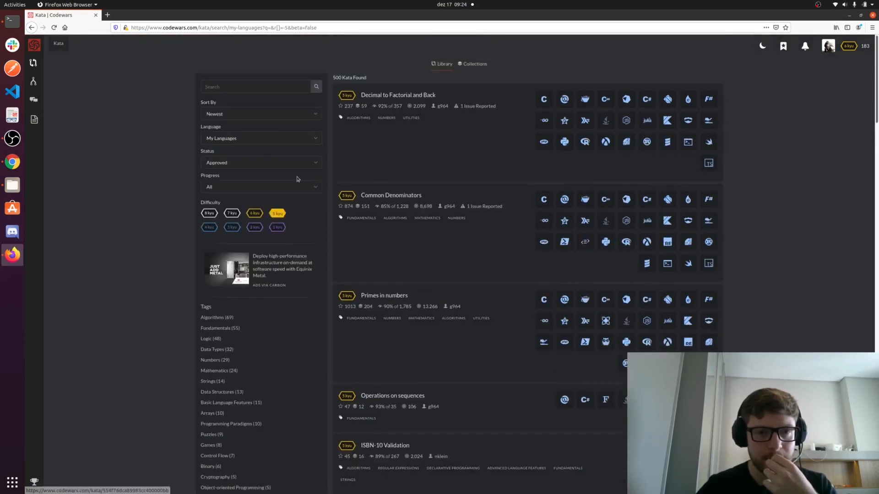
click(261, 113)
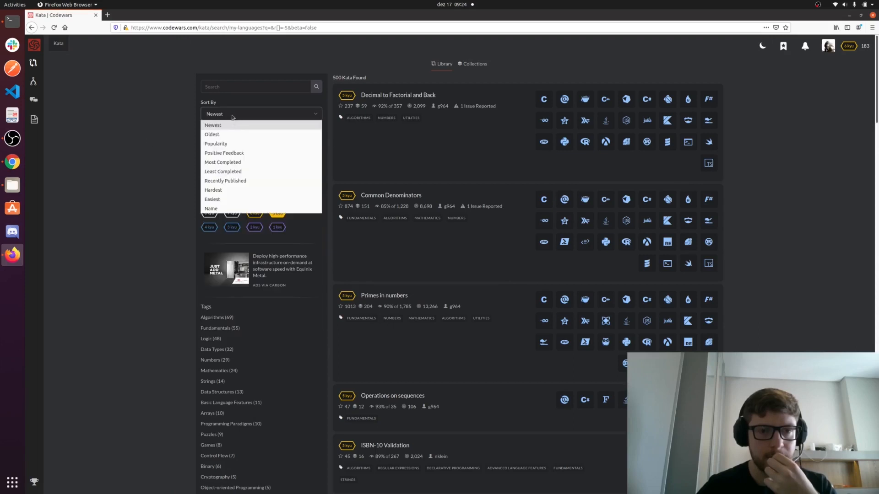
mouse_move(223, 153)
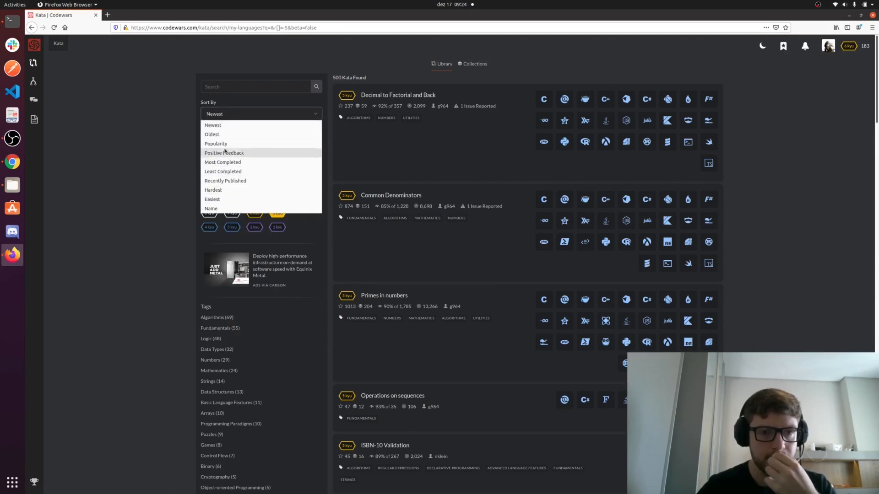
click(216, 143)
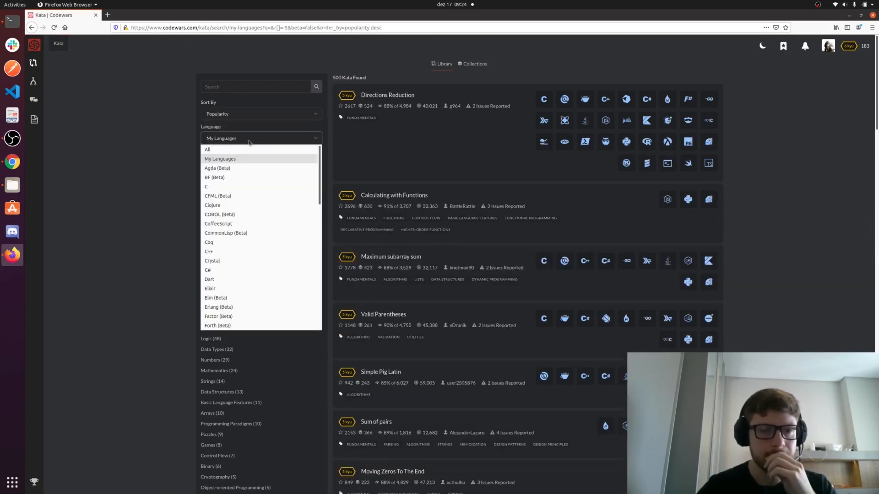
click(210, 288)
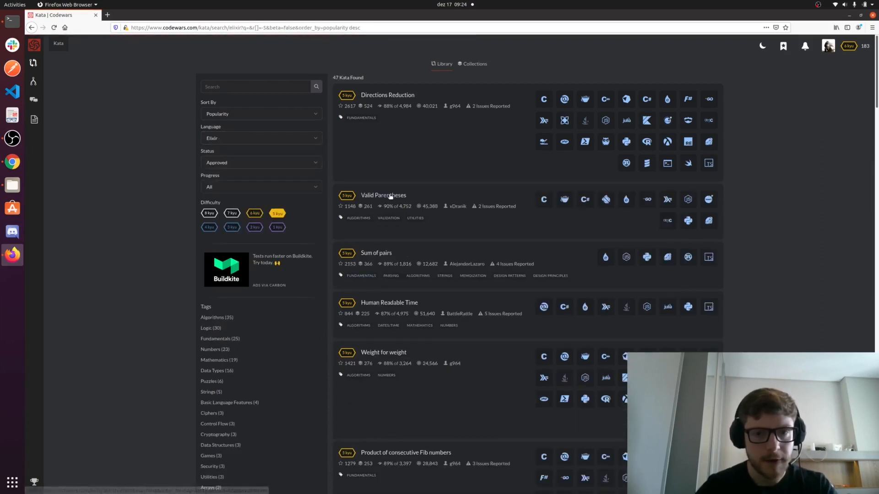
Open the Valid Parentheses kata and start training on it.
click(383, 196)
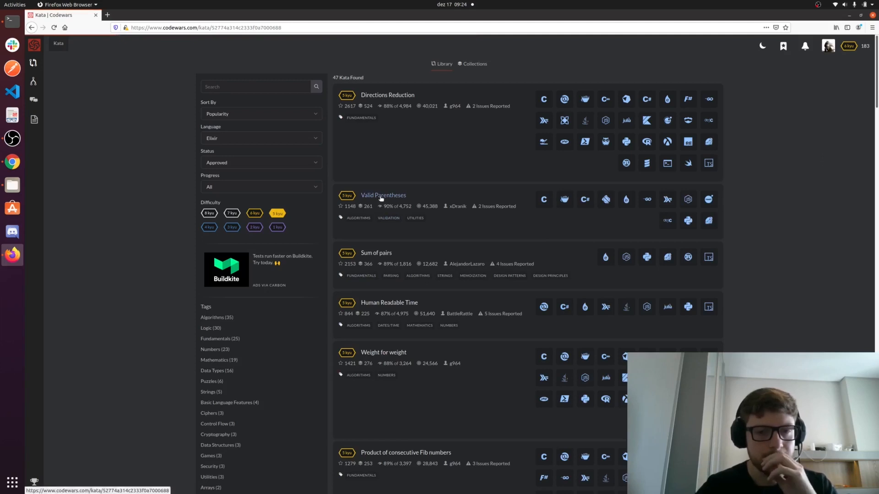
click(383, 195)
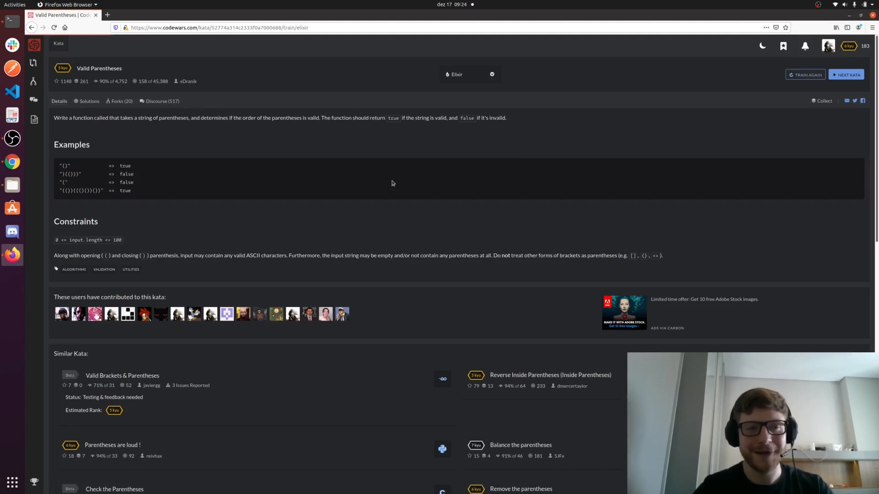
click(805, 74)
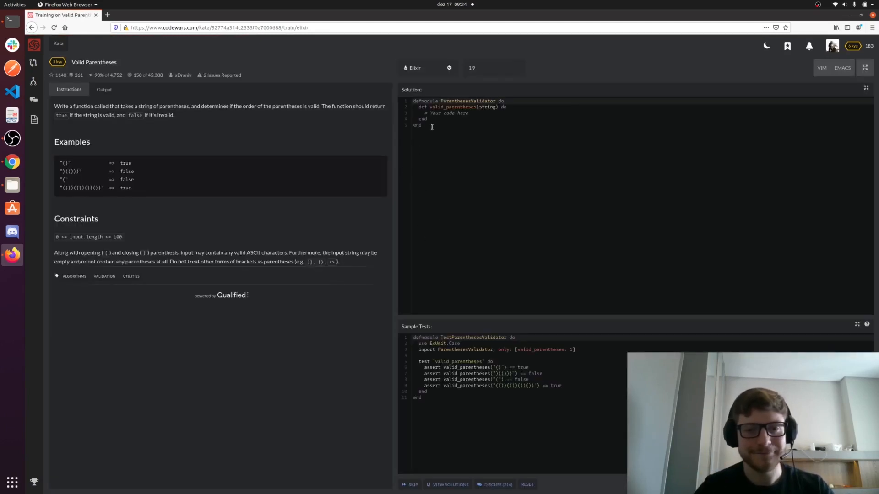
Create lib/validate_parentheses.ex holding a ValidateParentheses module with a valid_parentheses(string) header.
click(10, 19)
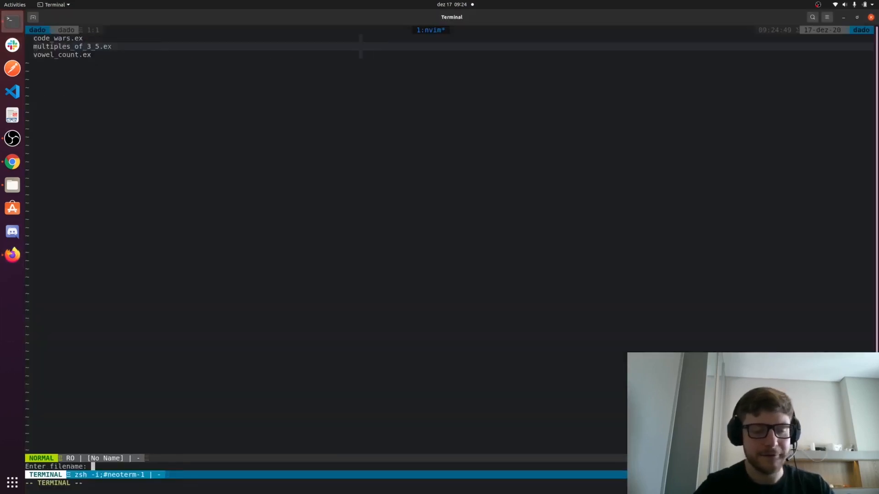
text(validate par)
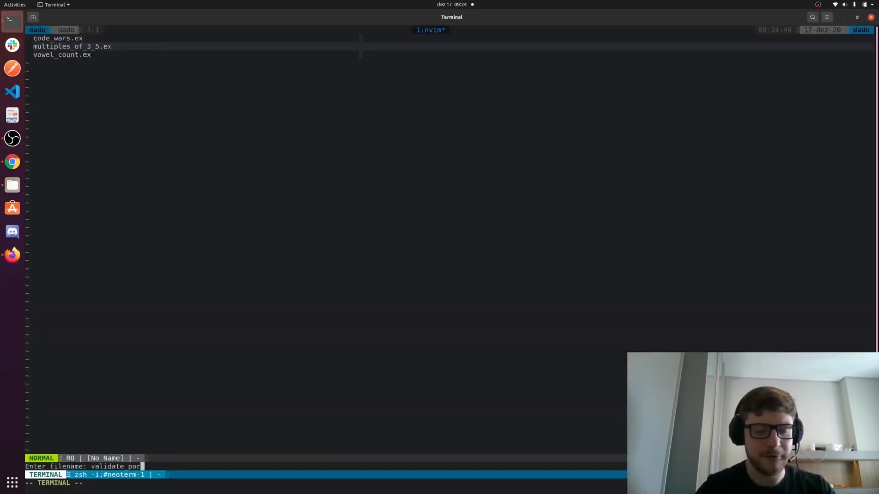
text(en)
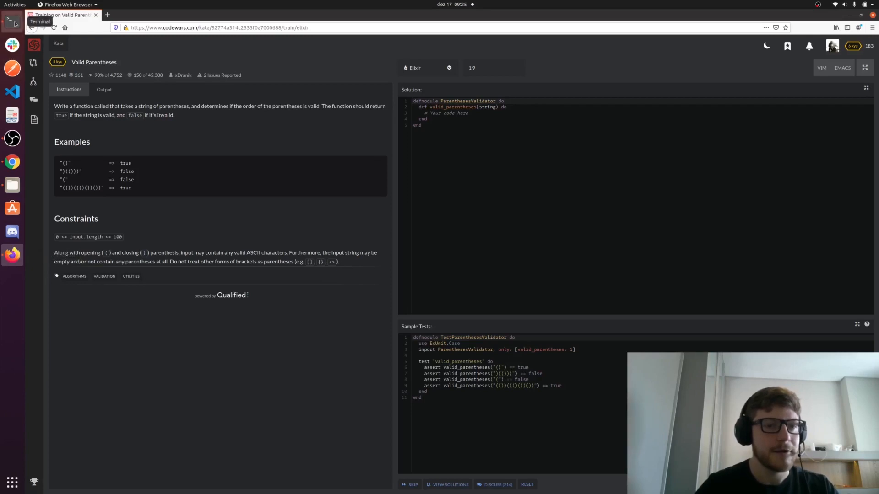
click(12, 21)
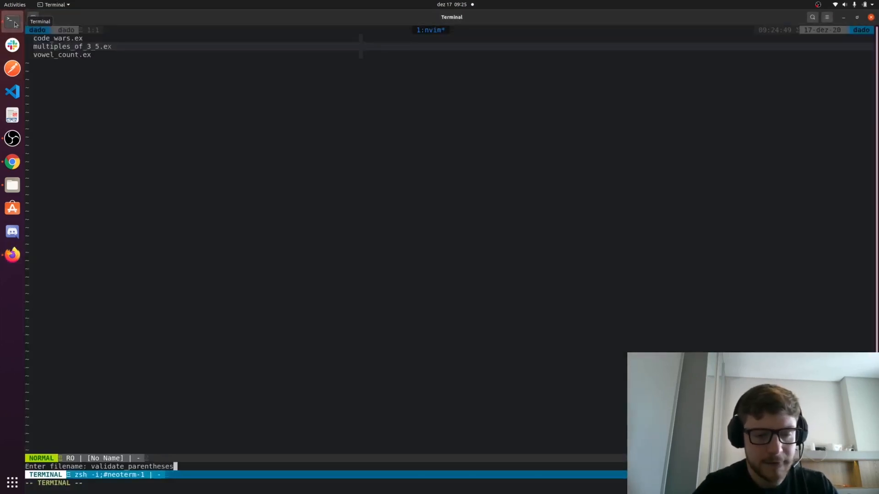
text(.ex)
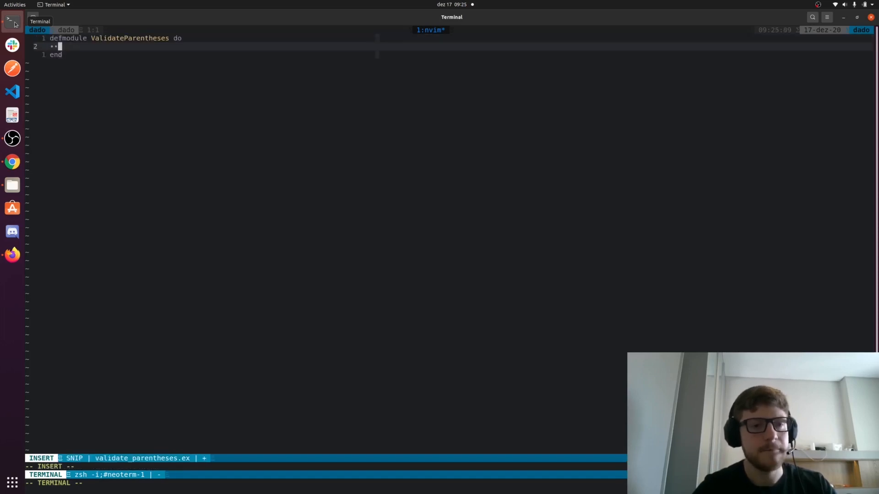
mouse_move(12, 232)
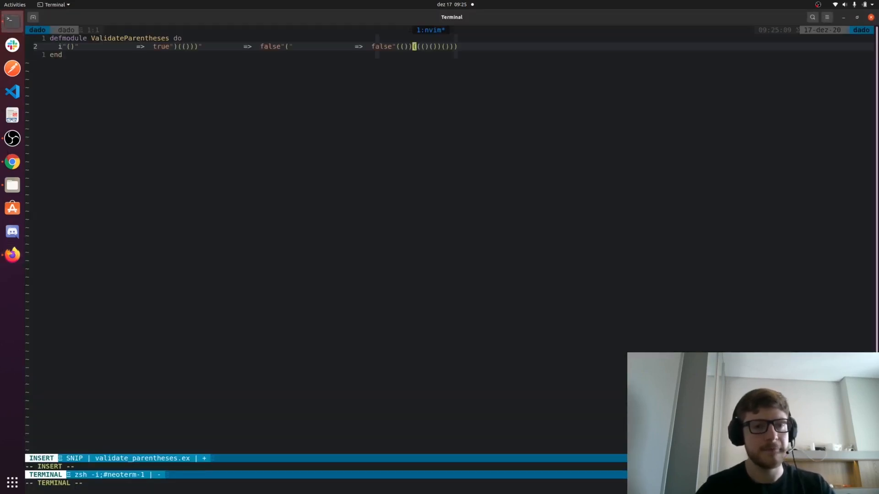
key(Escape)
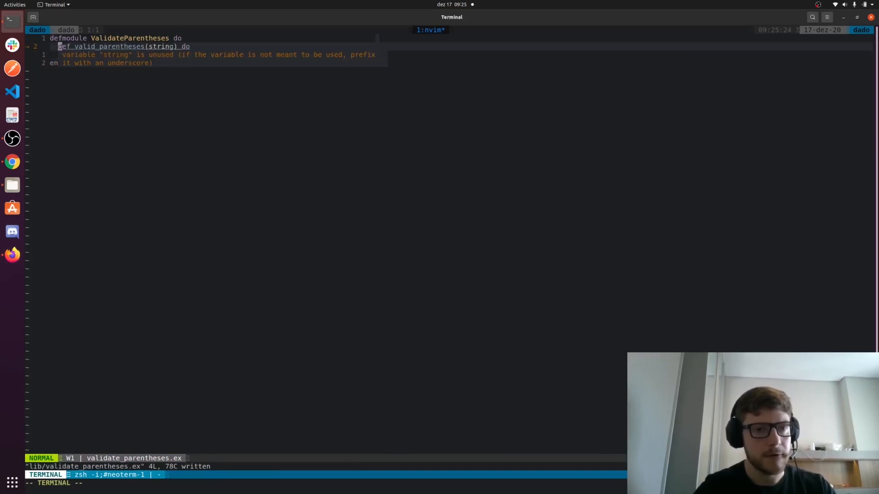
Create test/validate_parentheses_test.exs from the sample tests, importing ValidateParentheses.
text(false)
text(1)
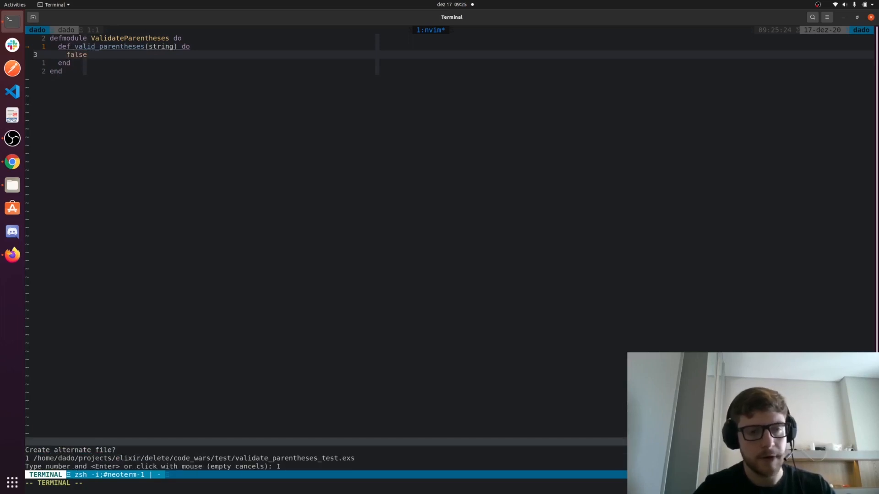
key(Return)
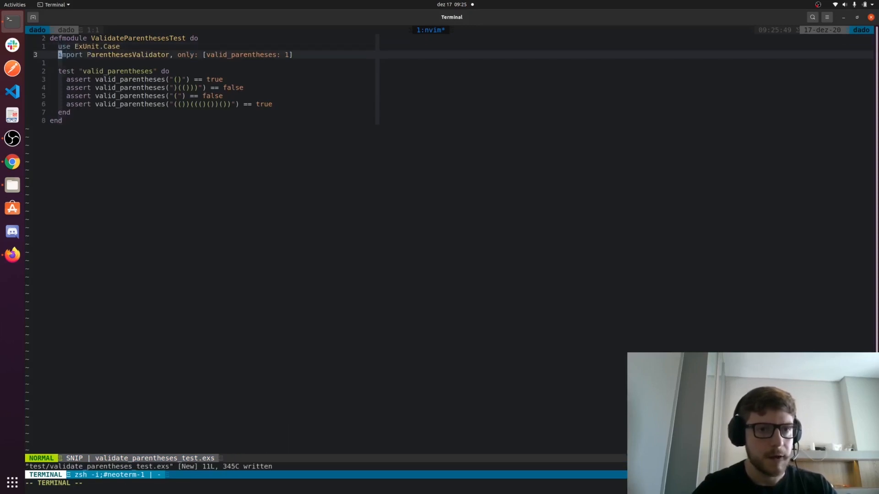
key(v)
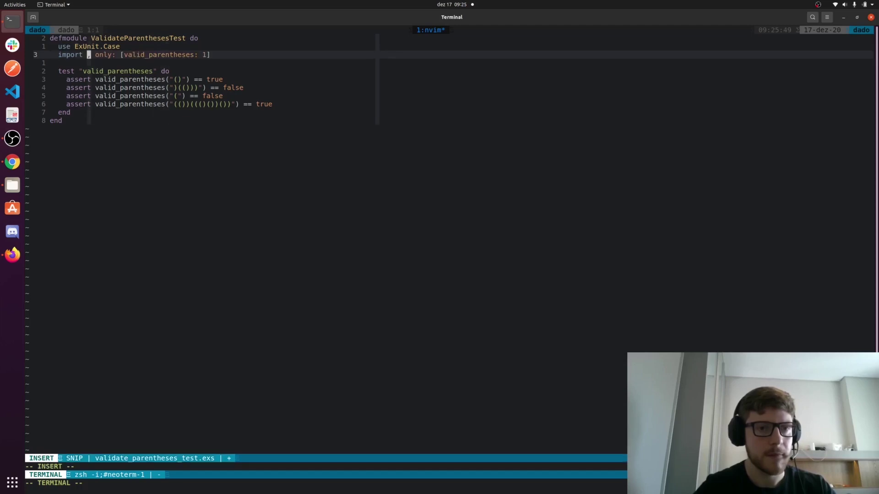
text(ValidateParentheses do)
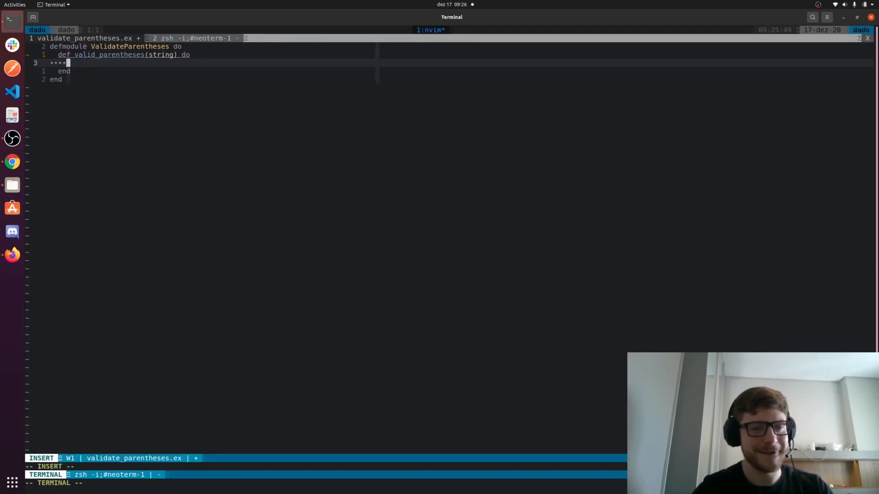
Pipe string into Regex.compile in valid_parentheses and open an iex terminal below.
text(string)
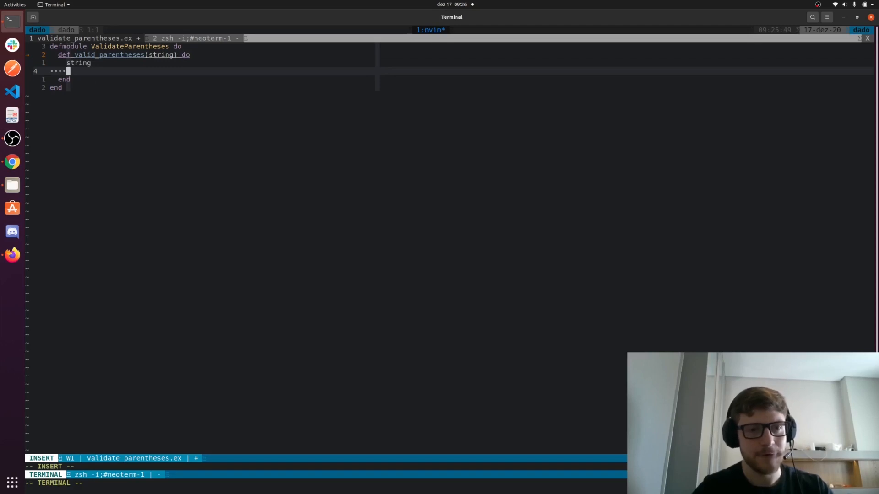
text(|>)
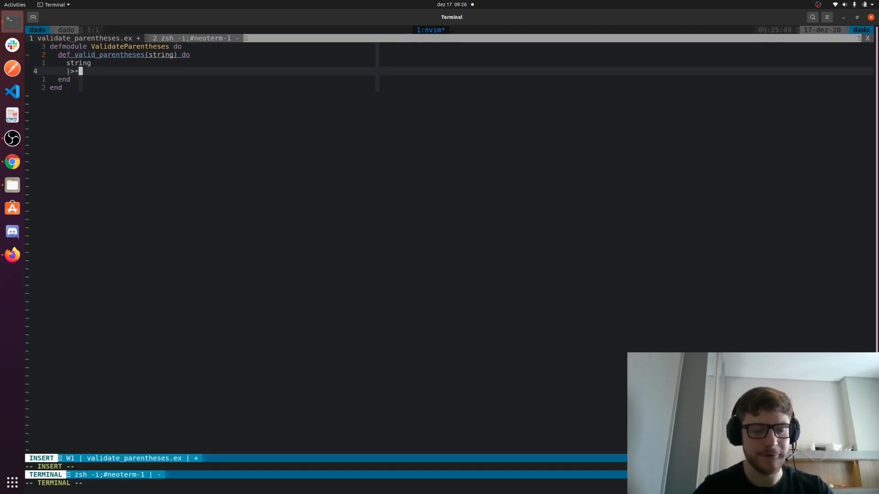
text(Regex)
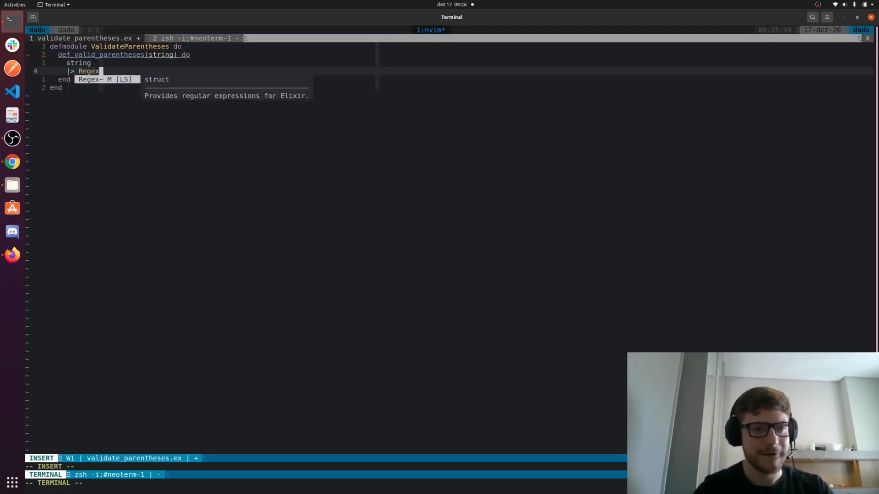
text(.compile!)
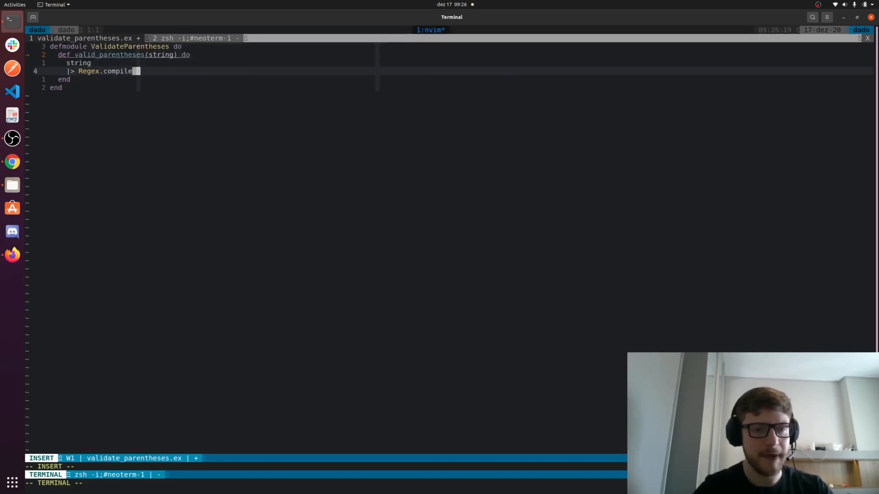
key(Escape)
text(Rege)
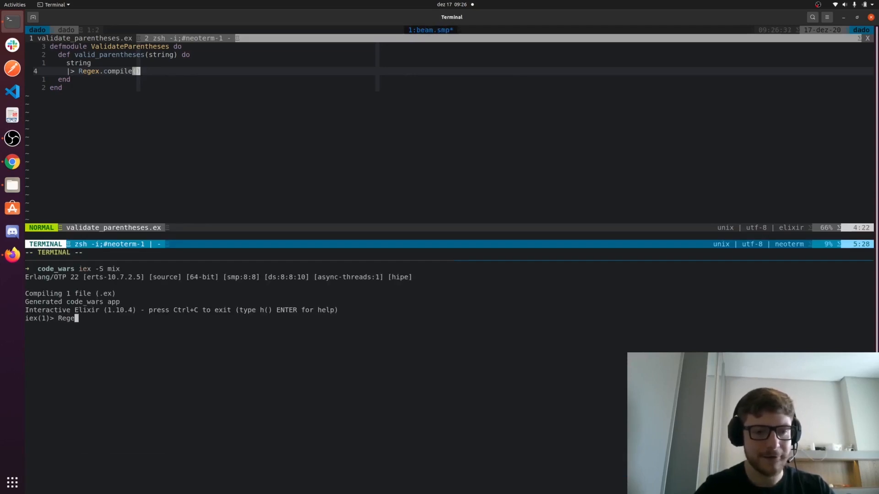
Run Regex.compile on "(()" and "(())" in iex to compare error and ok results.
text(x.compile)
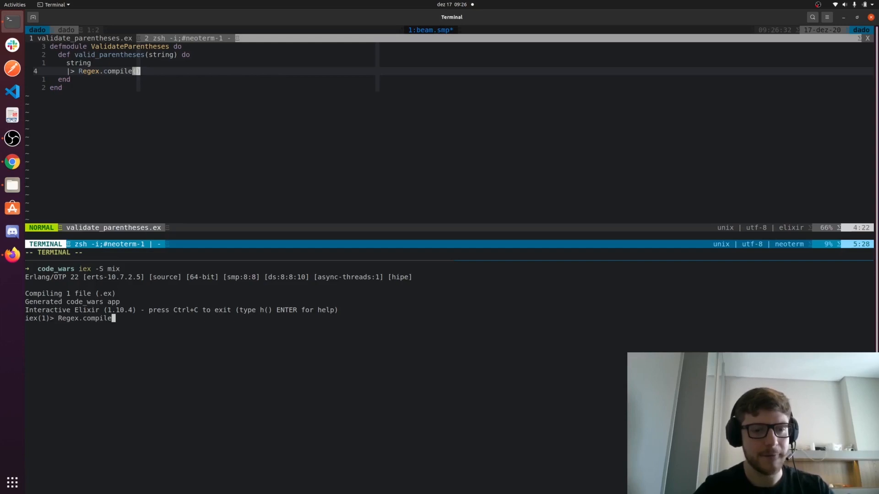
text((")
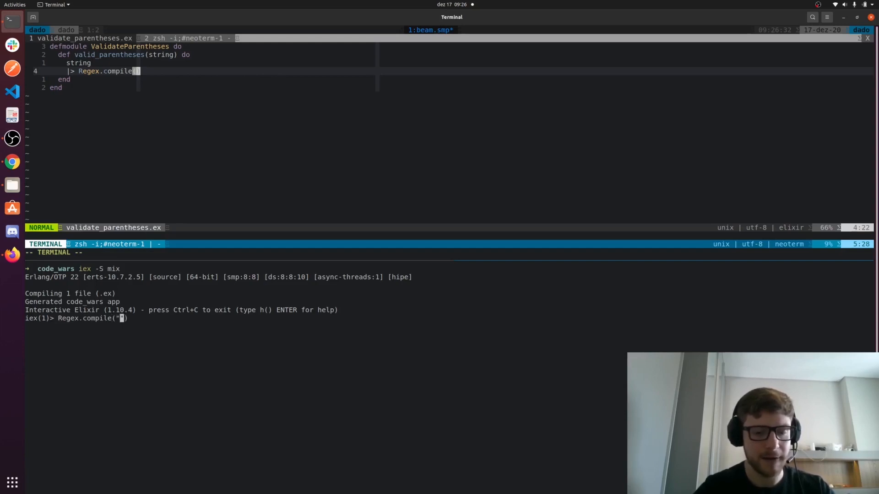
text((()
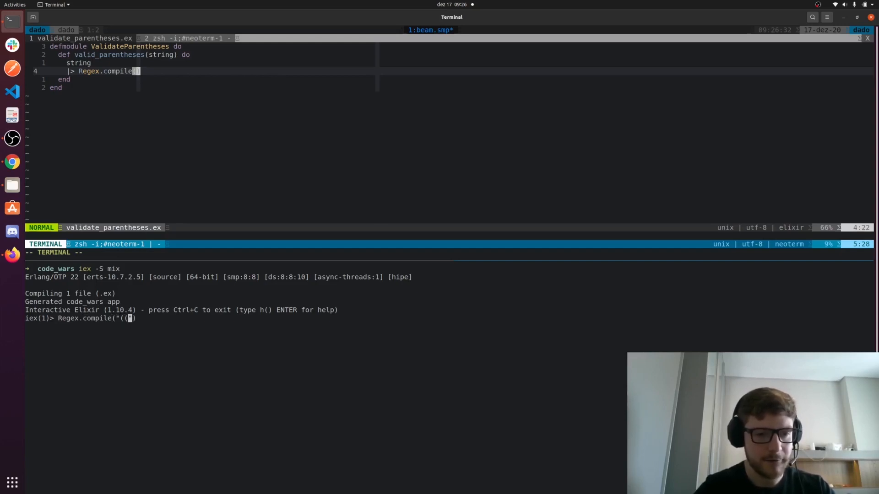
text())
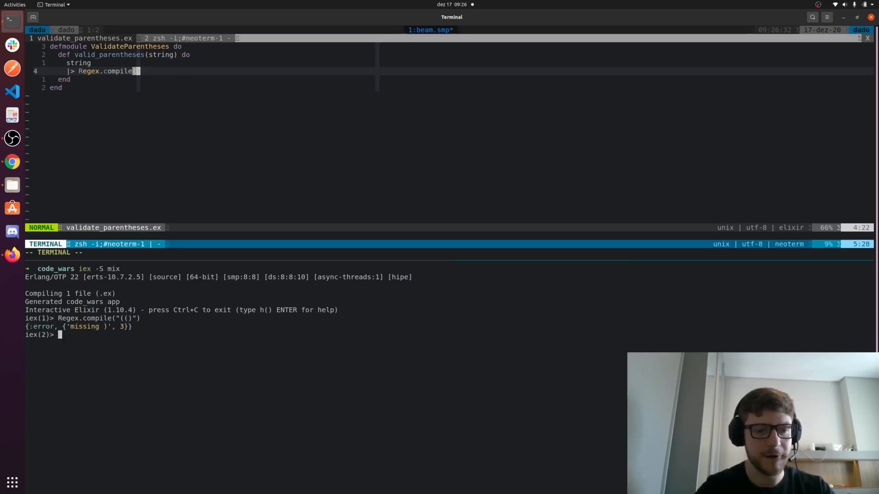
text(Regex.compile("(()"))
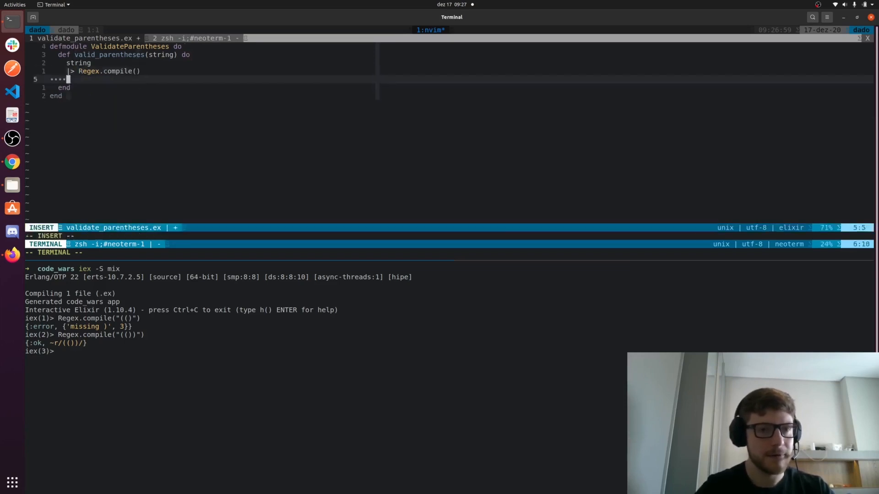
Add a case on the compile result: {:ok, _} returns true, plus an {:error, _other} clause.
text(|> case do)
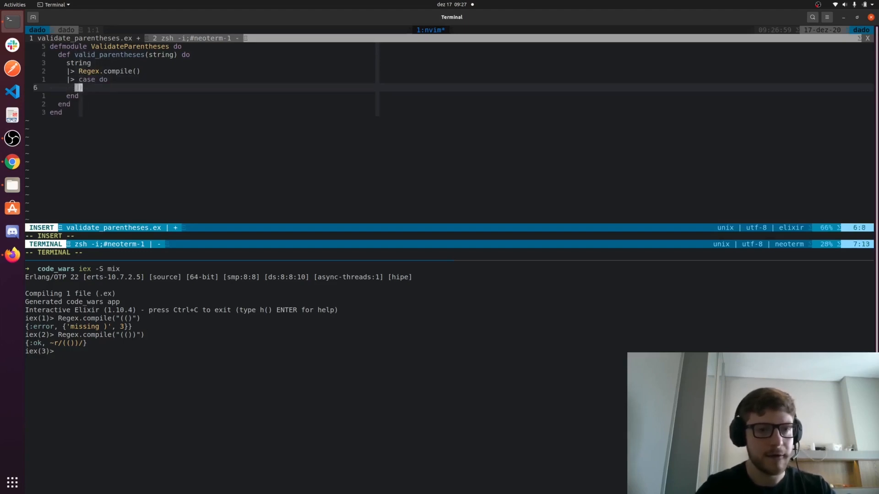
text({:ok, com)
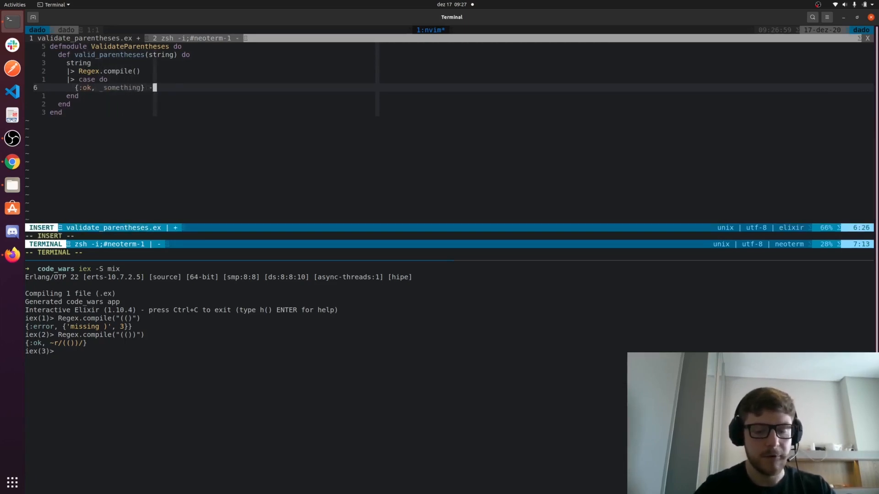
text(true)
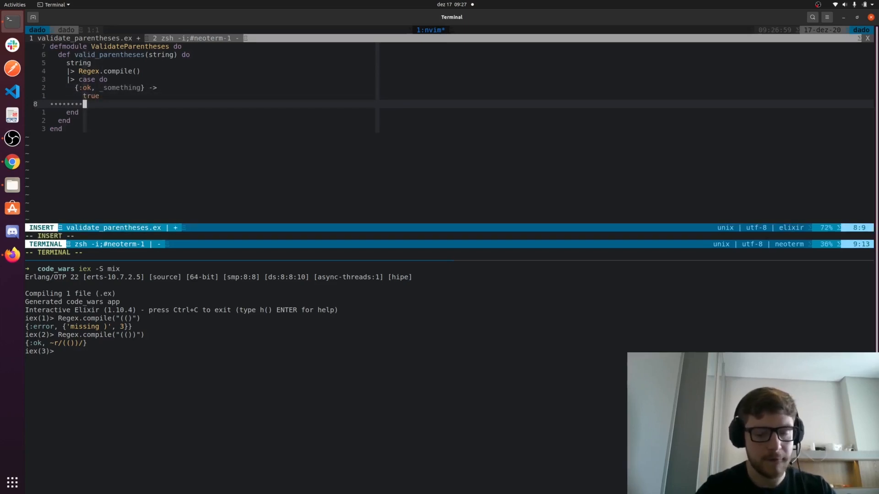
key(Escape)
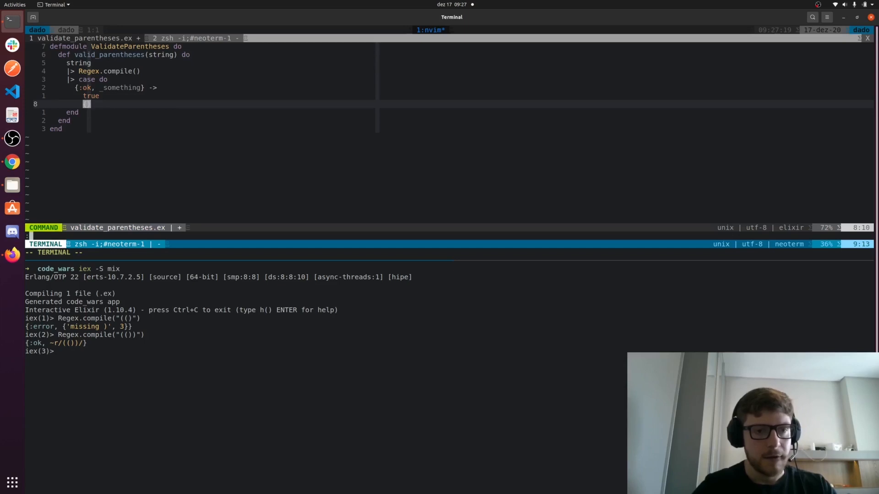
text({:error,)
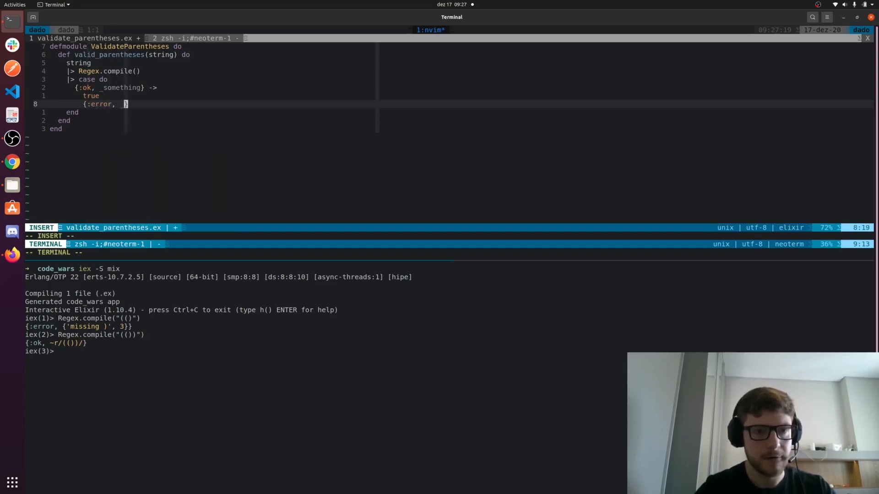
text(_other})
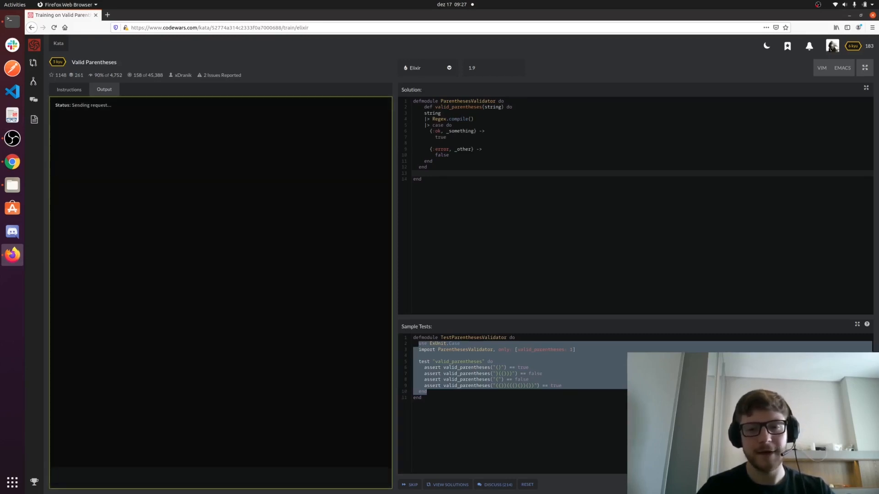
mouse_move(564, 229)
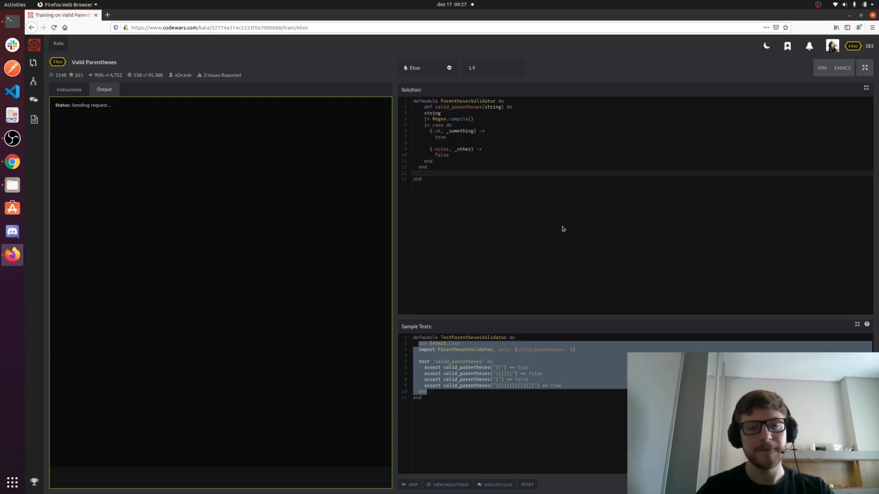